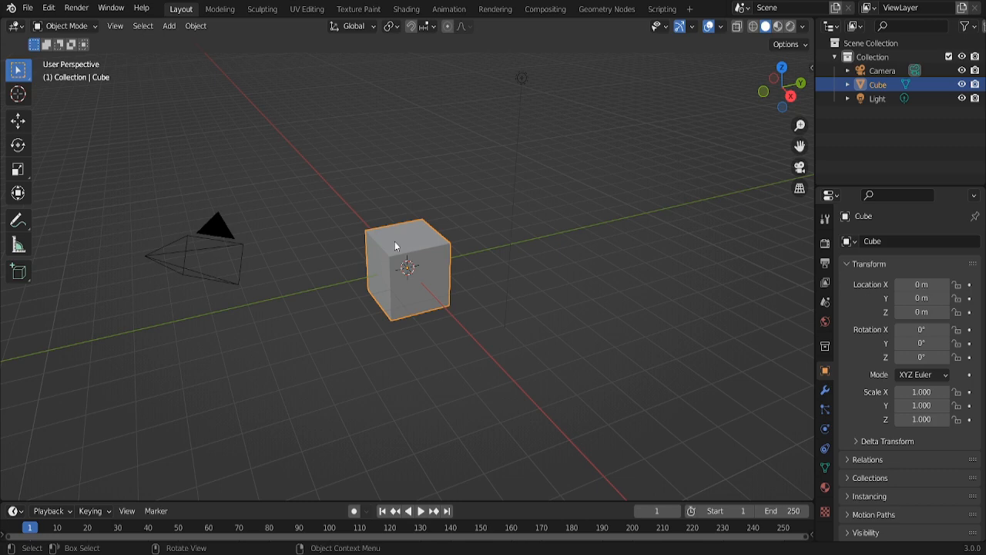
# Add a circle mesh filled as an N-gon face and set its vertex count
pyautogui.click(170, 24)
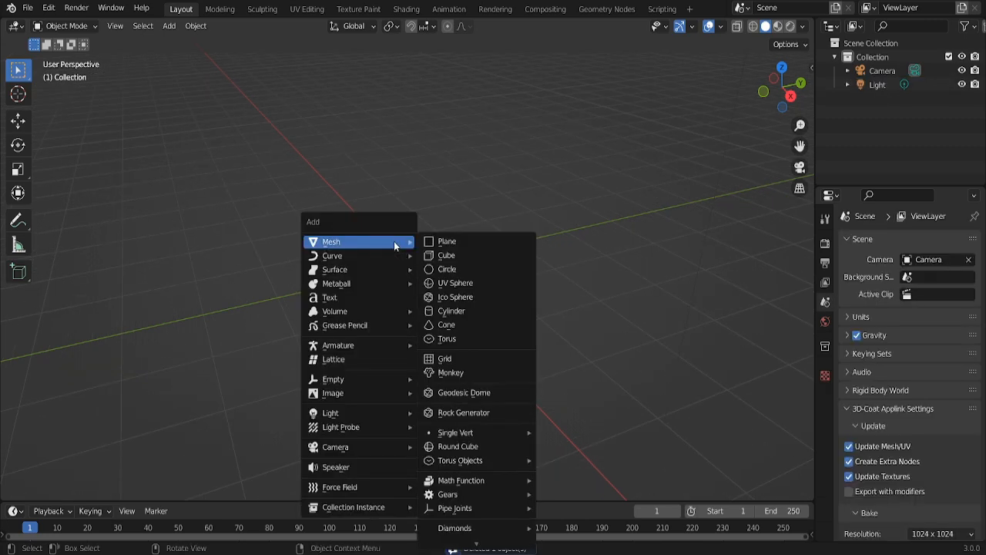
pyautogui.click(448, 269)
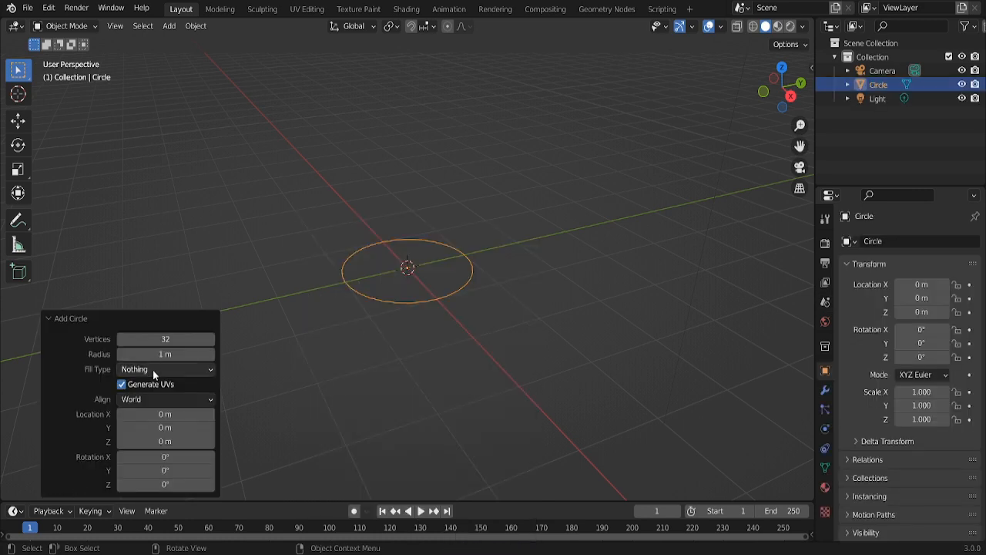
pyautogui.click(165, 370)
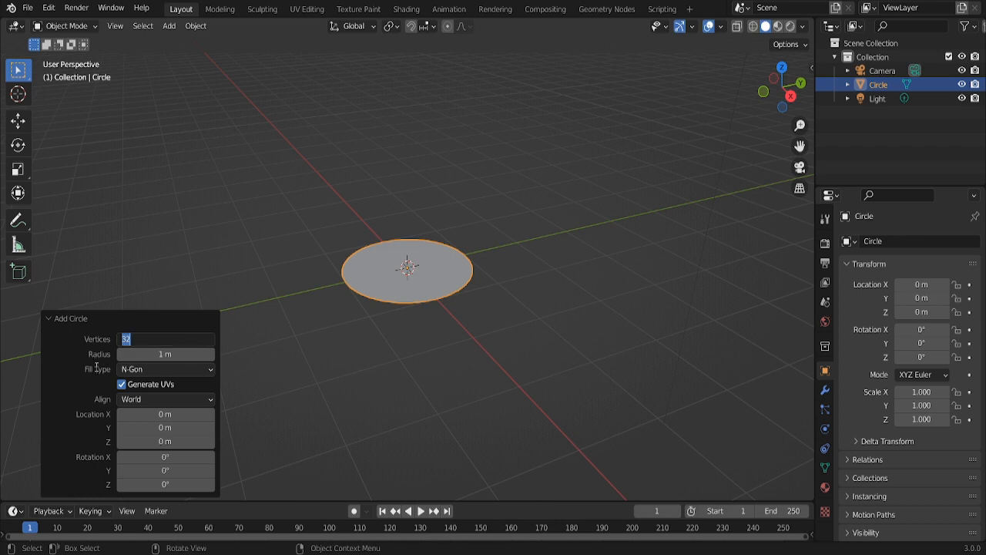
pyautogui.moveTo(165, 339)
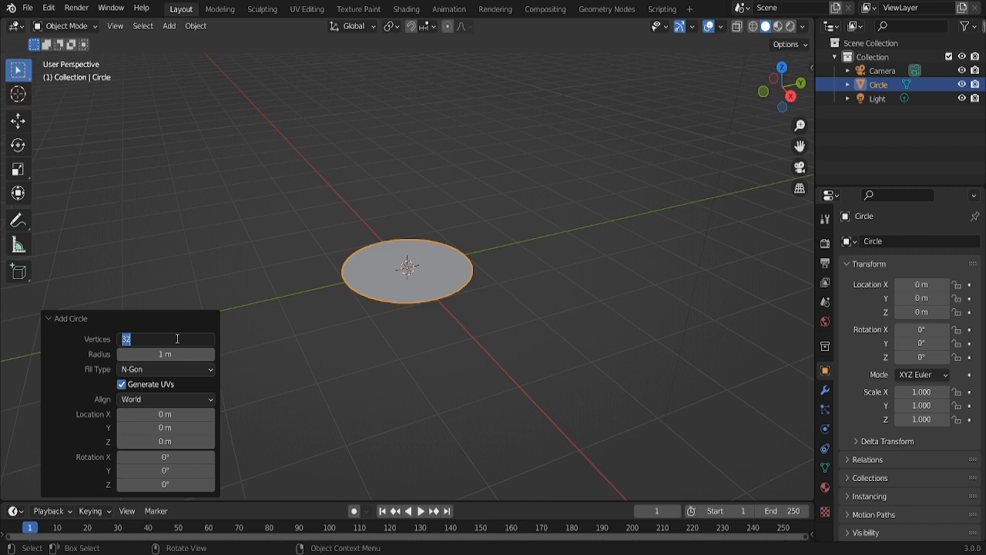
pyautogui.write('12')
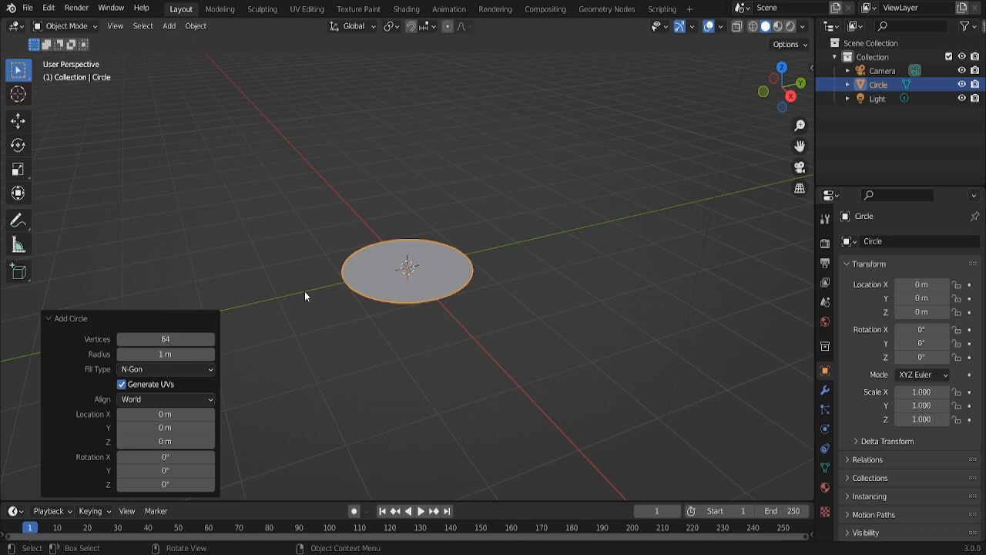
pyautogui.moveTo(558, 197)
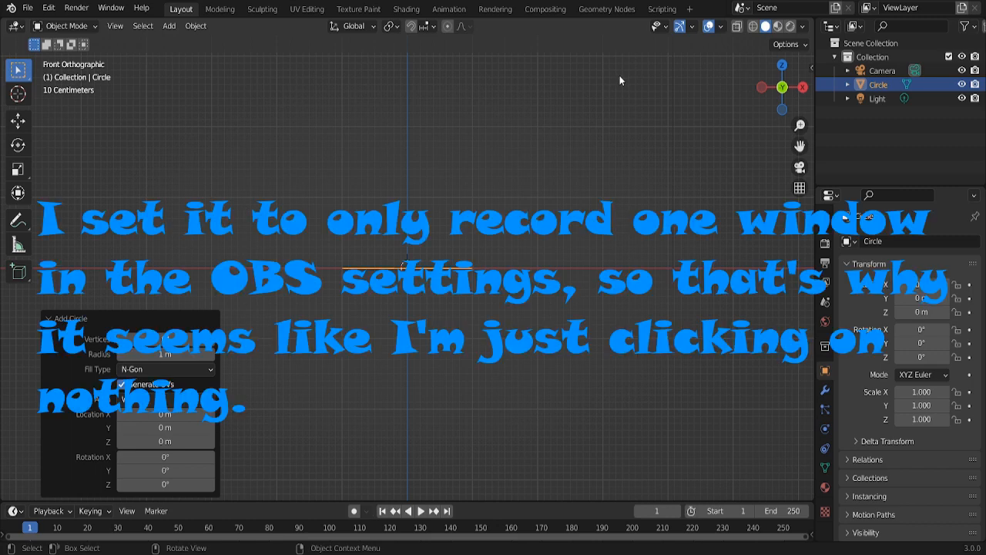
pyautogui.moveTo(638, 86)
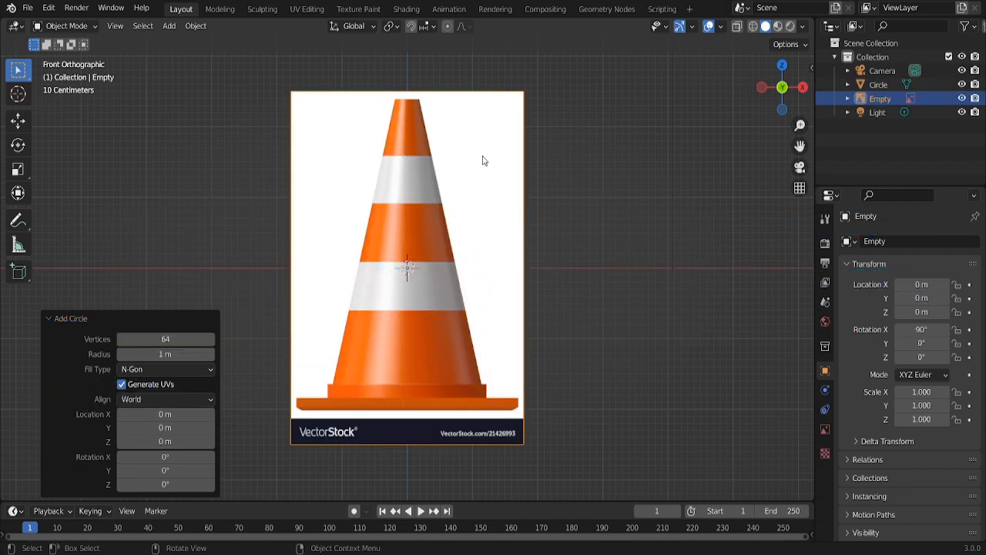
# Rename the image object to Reference Image1 and the circle's mesh data to 'Traffic Cone' in the Outliner
pyautogui.scroll(3)
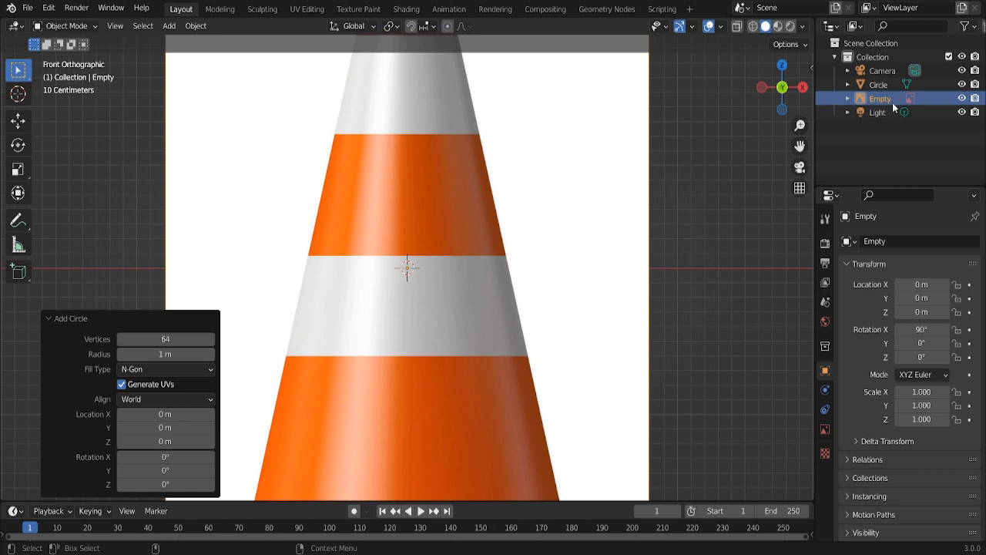
pyautogui.doubleClick(880, 98)
pyautogui.write('Reference Image1')
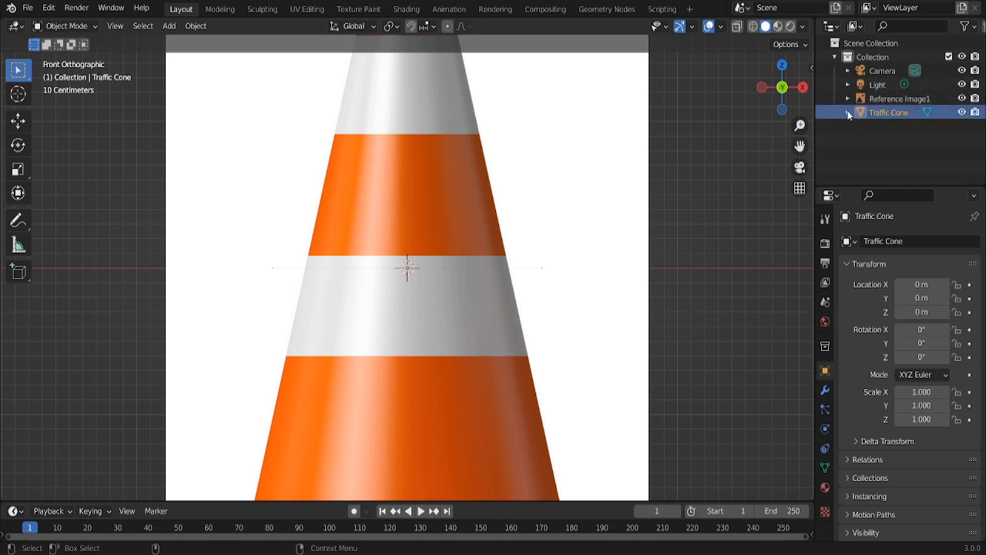
pyautogui.click(848, 111)
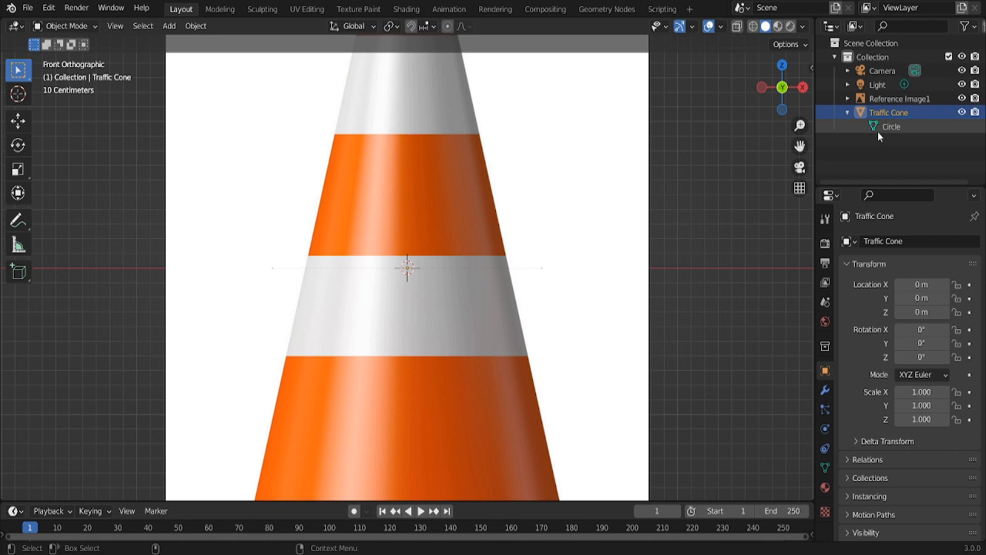
pyautogui.doubleClick(891, 127)
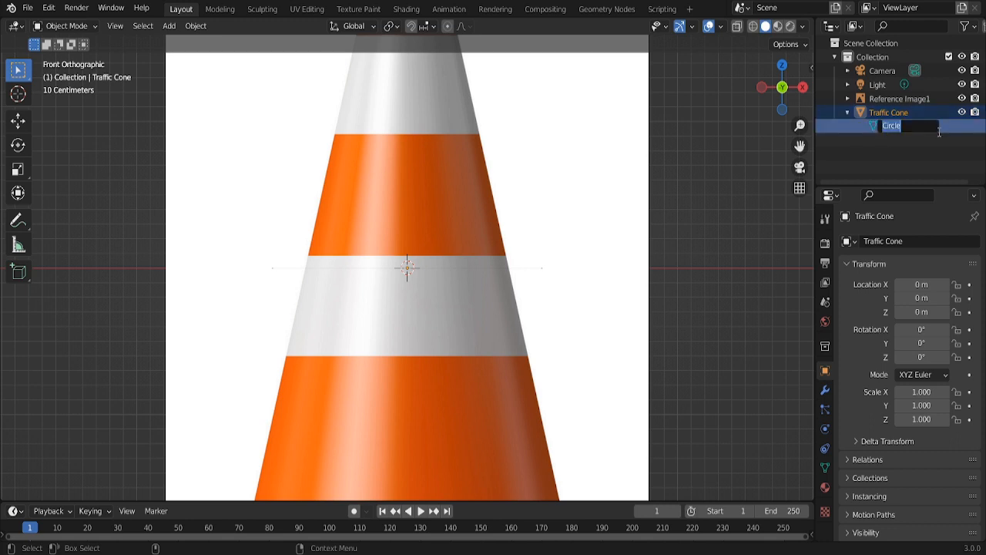
pyautogui.write('Traffic Cone')
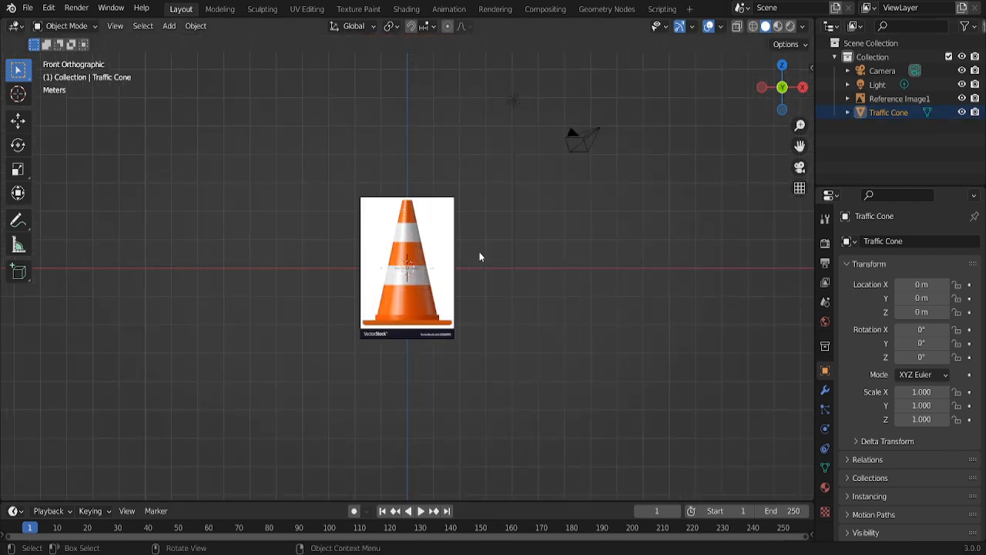
pyautogui.scroll(3)
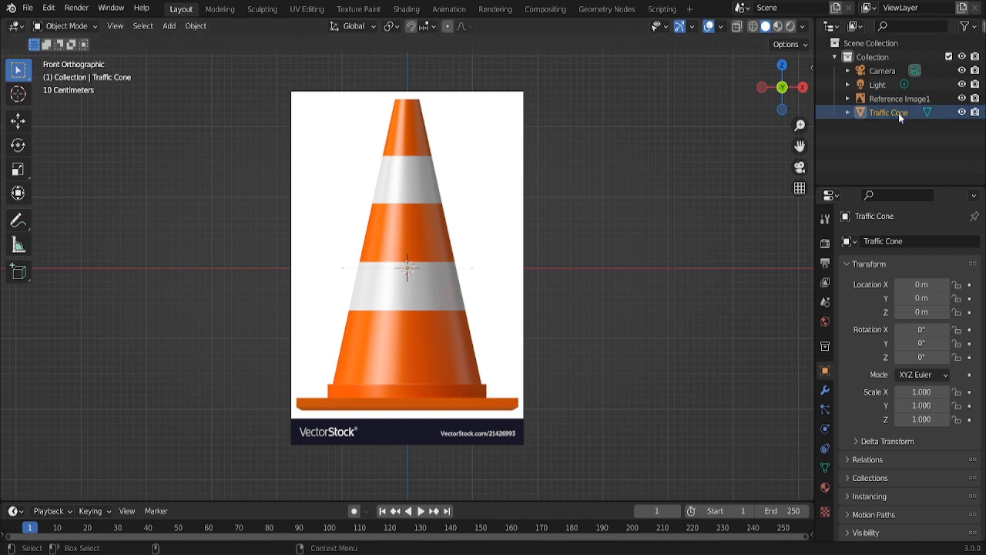
# Extrude and scale the circle in Edit Mode into the stepped base tiers of the cone
pyautogui.press('Tab')
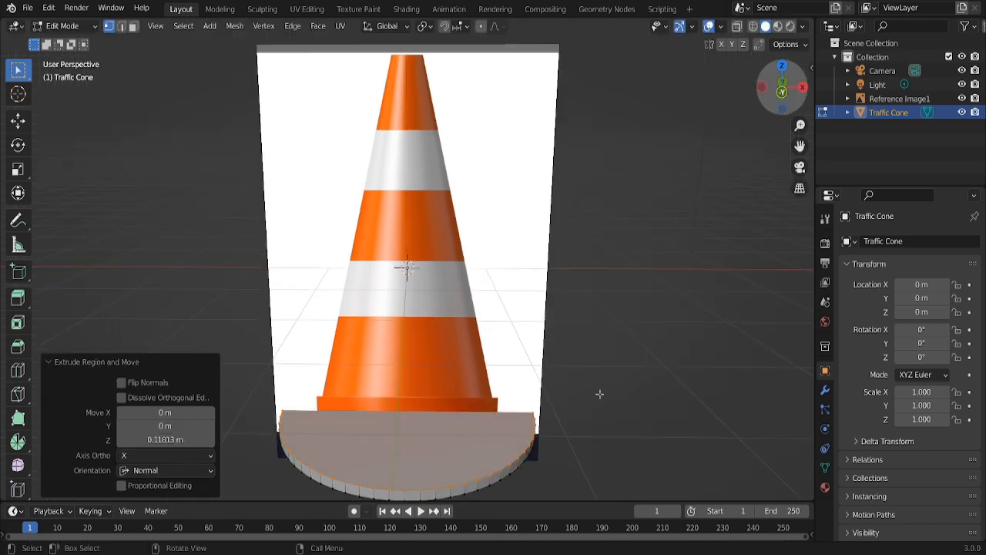
pyautogui.press('s')
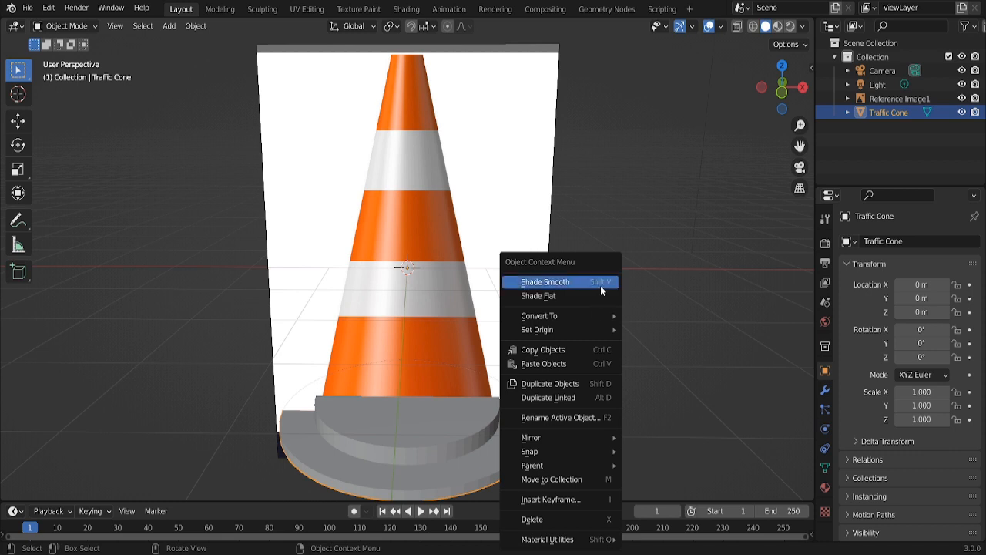
pyautogui.moveTo(598, 293)
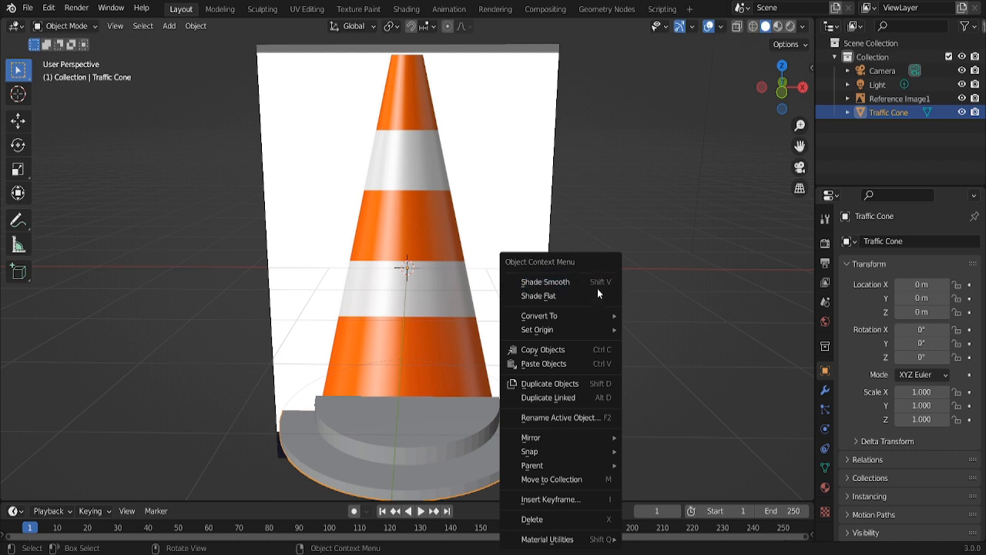
pyautogui.moveTo(546, 280)
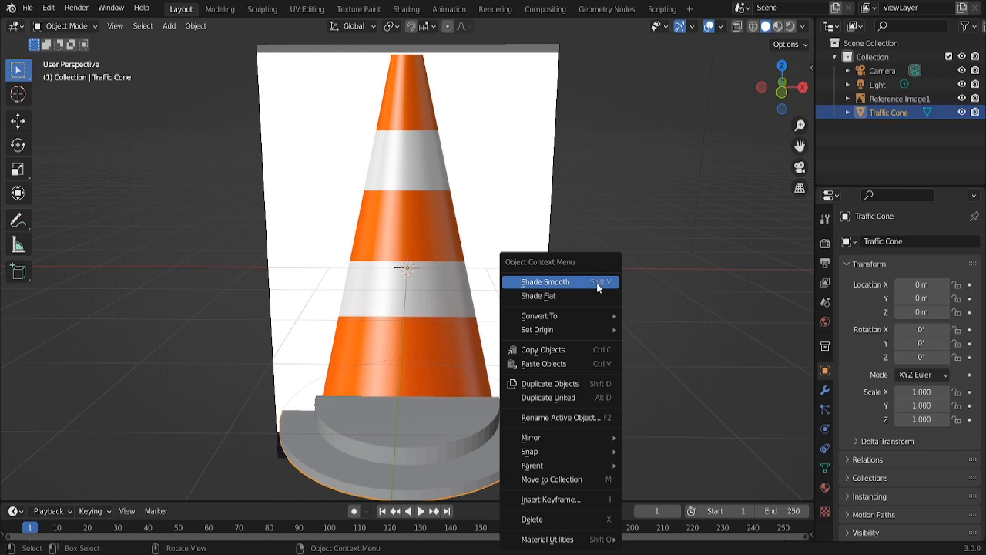
pyautogui.moveTo(584, 289)
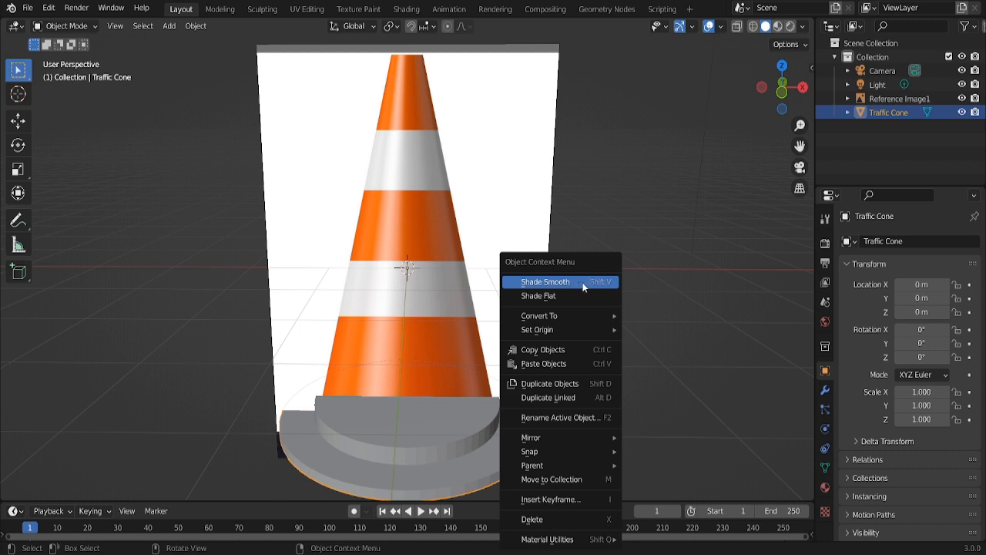
# Shade the stepped base smooth, show its mesh data properties, and return to Edit Mode
pyautogui.click(545, 280)
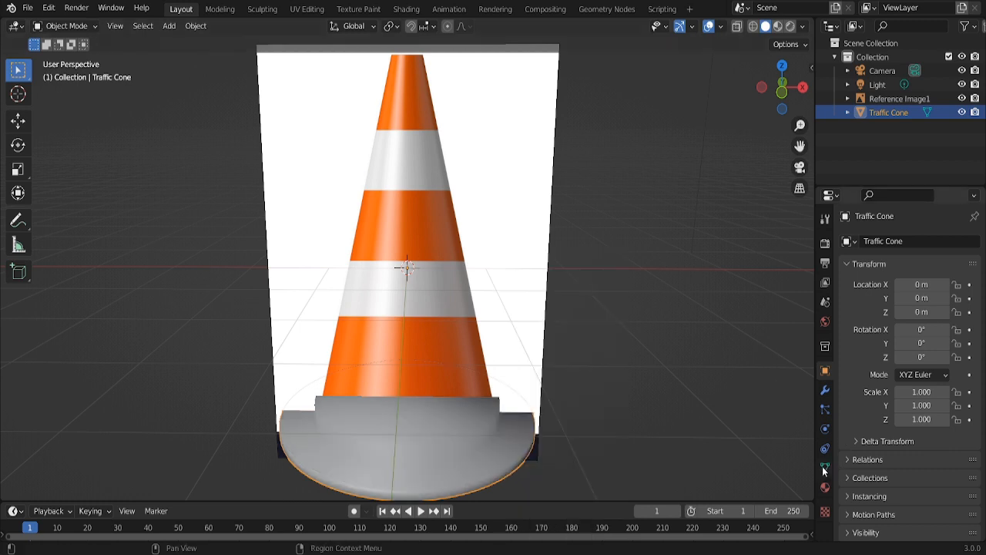
pyautogui.click(825, 469)
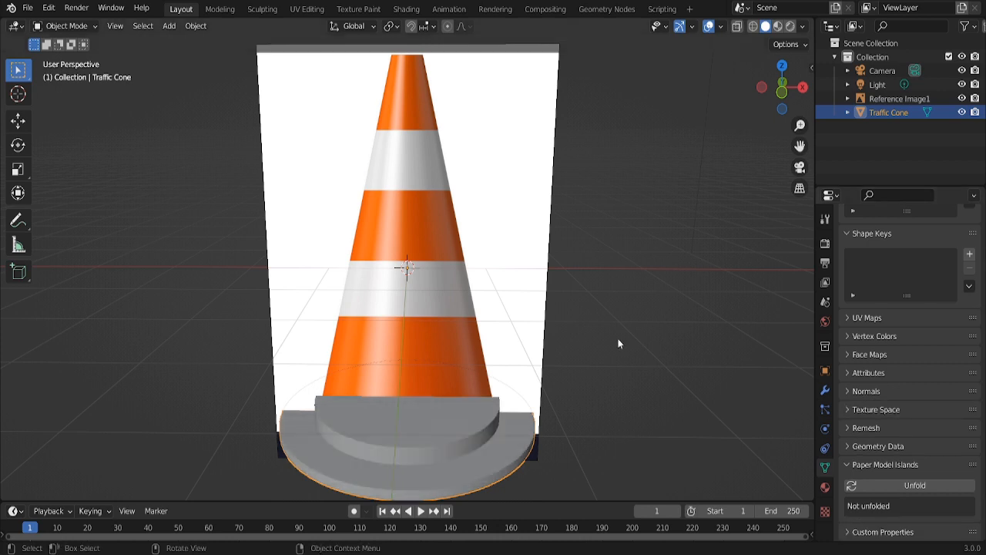
pyautogui.press('Tab')
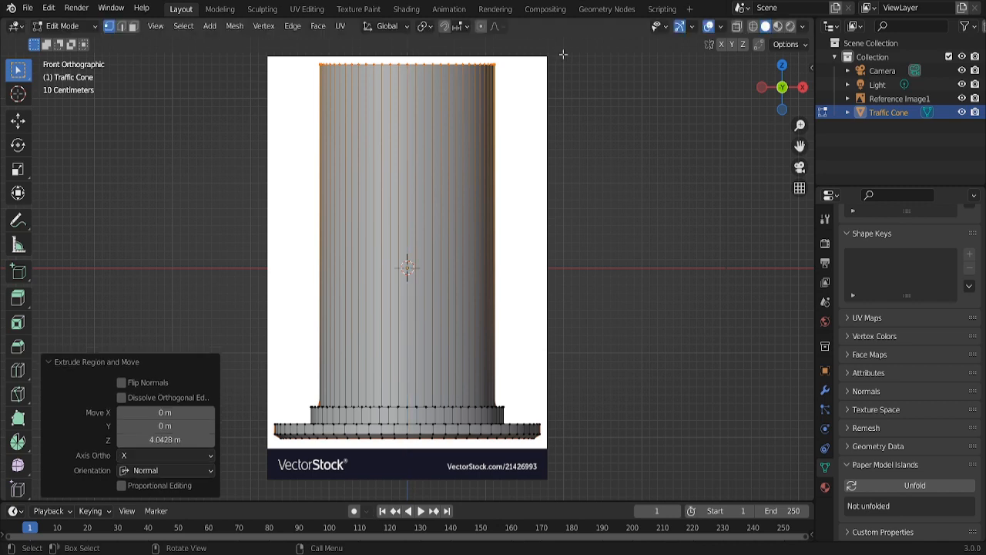
# Scale the extruded top ring inward so the column tapers like the reference cone
pyautogui.press('s')
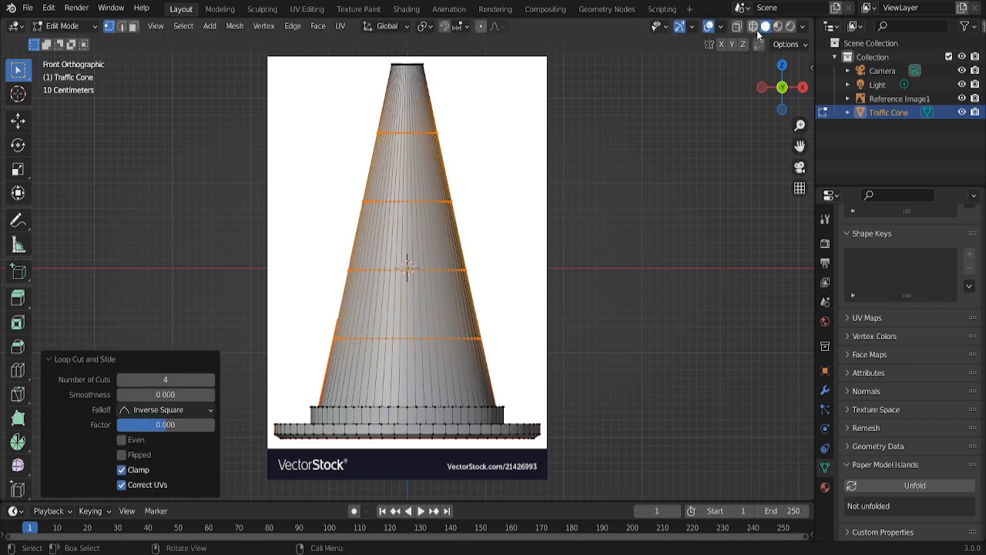
# Enable X-ray and slide the new edge loops onto the reference stripe boundaries in front view
pyautogui.click(764, 25)
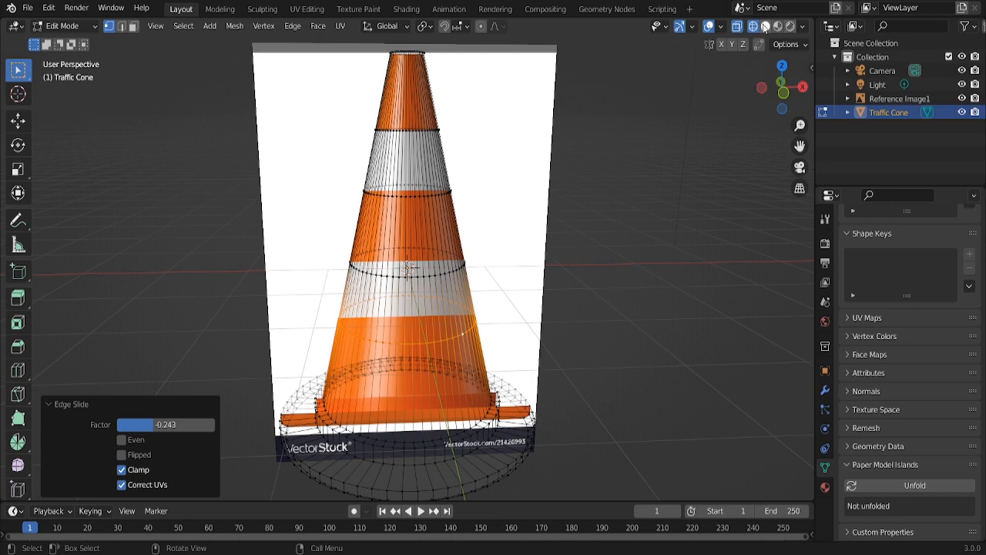
pyautogui.press('KP_1')
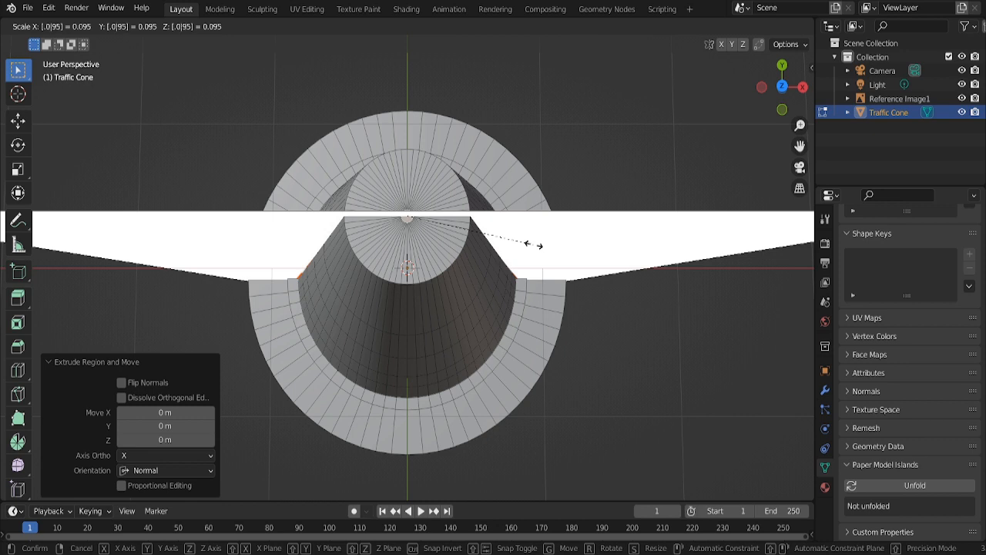
# Push the extruded brim ring down about 0.03 m to thicken the base rim
pyautogui.press('s')
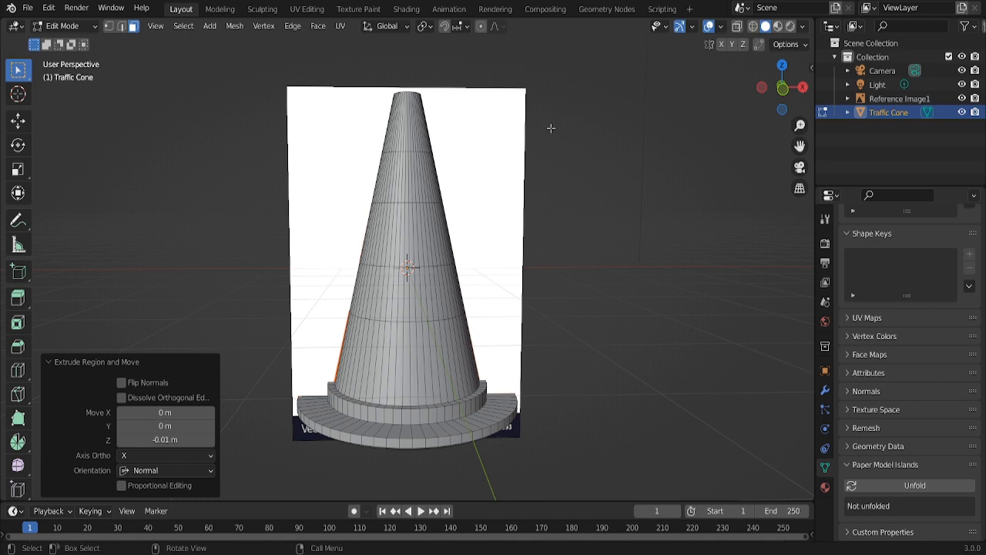
pyautogui.scroll(3)
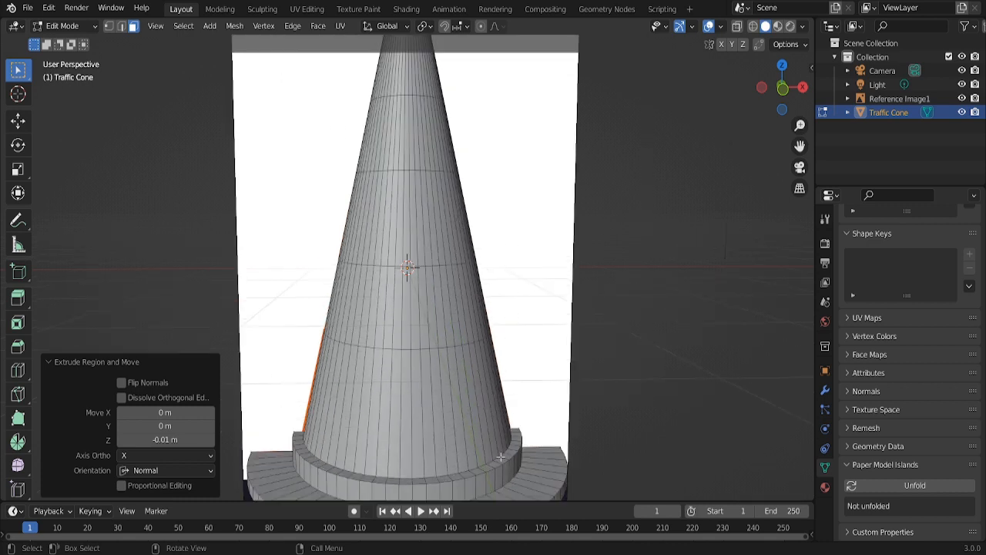
# Duplicate the cone and rename the copy 'Traffic Cone (No Bevel)'
pyautogui.press('Tab')
pyautogui.write('Traffic Cone (No Be')
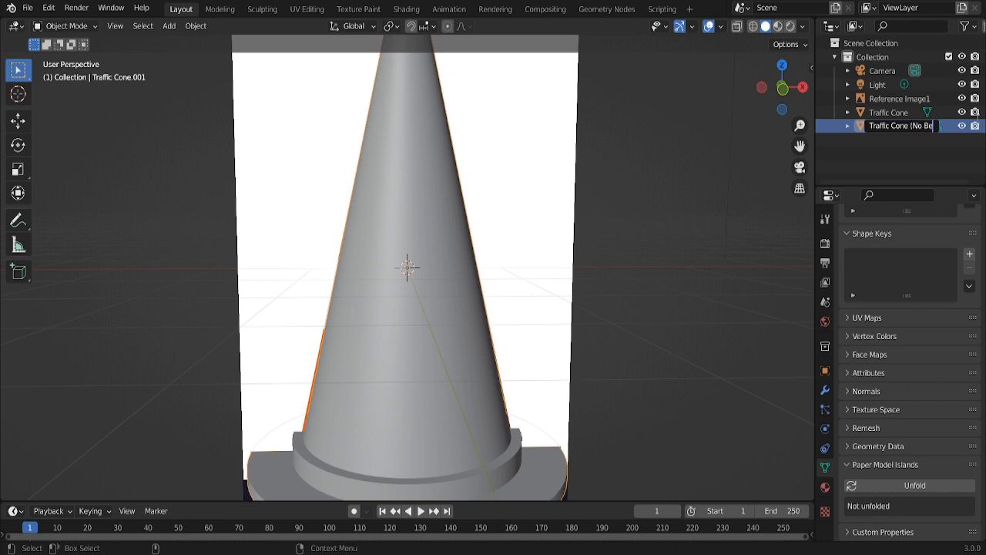
pyautogui.doubleClick(901, 125)
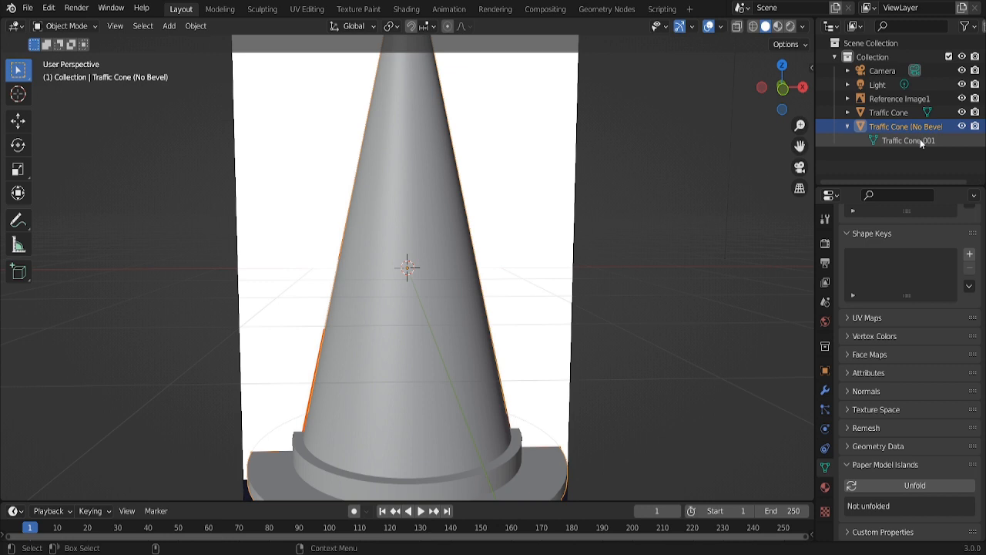
pyautogui.click(824, 370)
pyautogui.write('A')
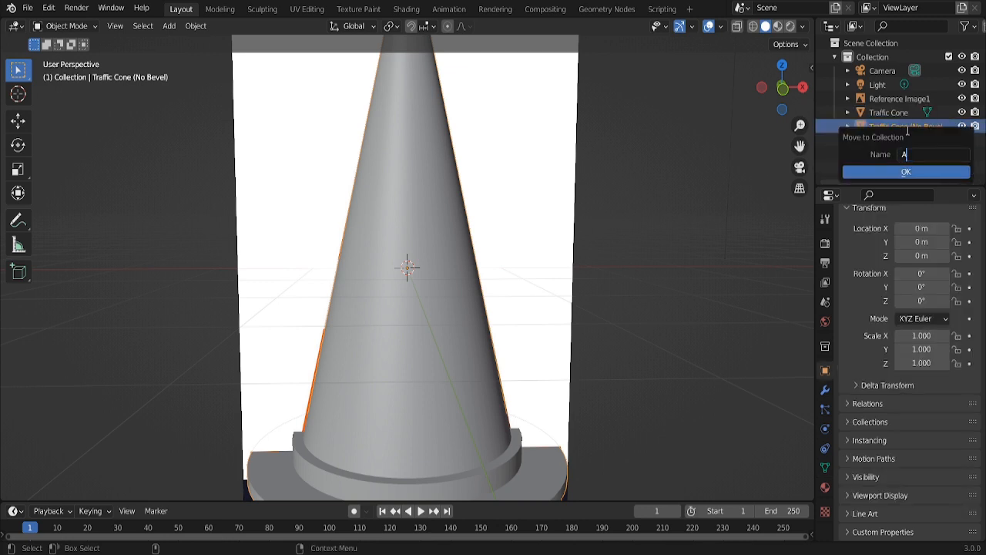
# Move the backup into a new Archive collection, exclude it, and reselect the original cone
pyautogui.click(906, 171)
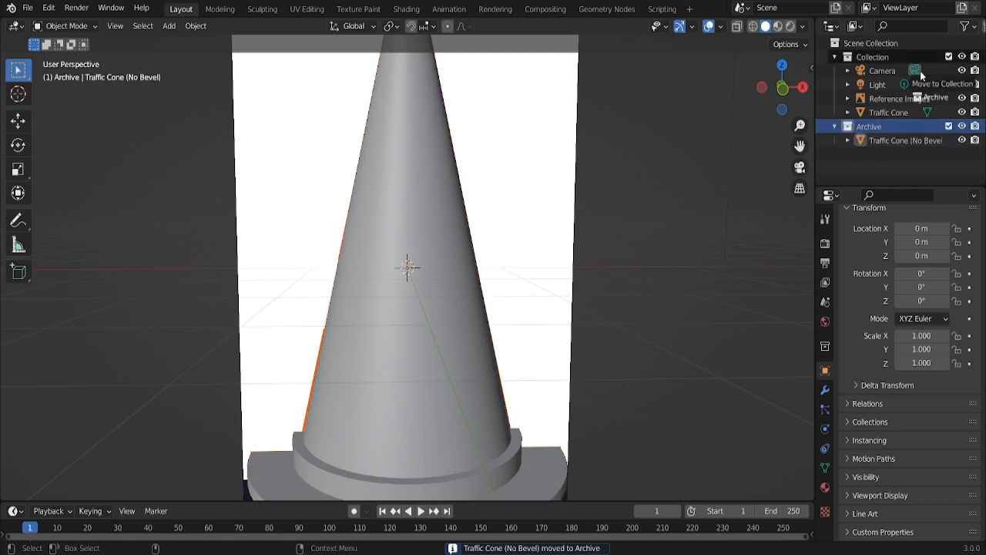
pyautogui.click(869, 71)
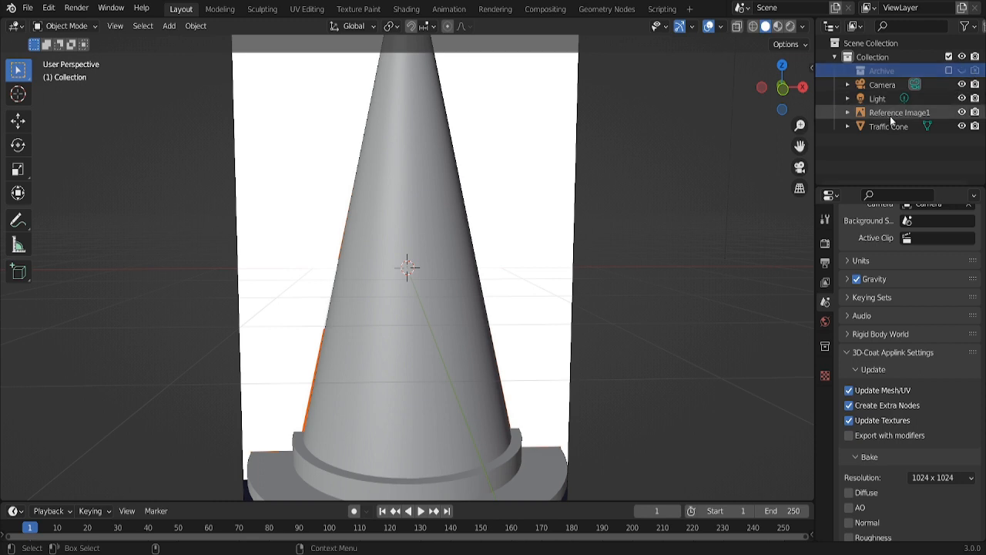
pyautogui.click(888, 127)
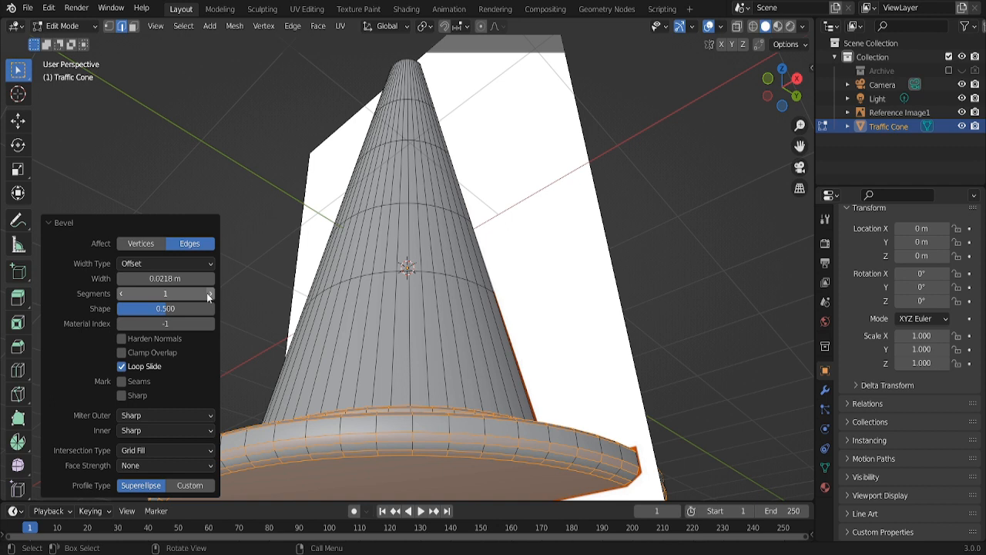
pyautogui.moveTo(208, 293)
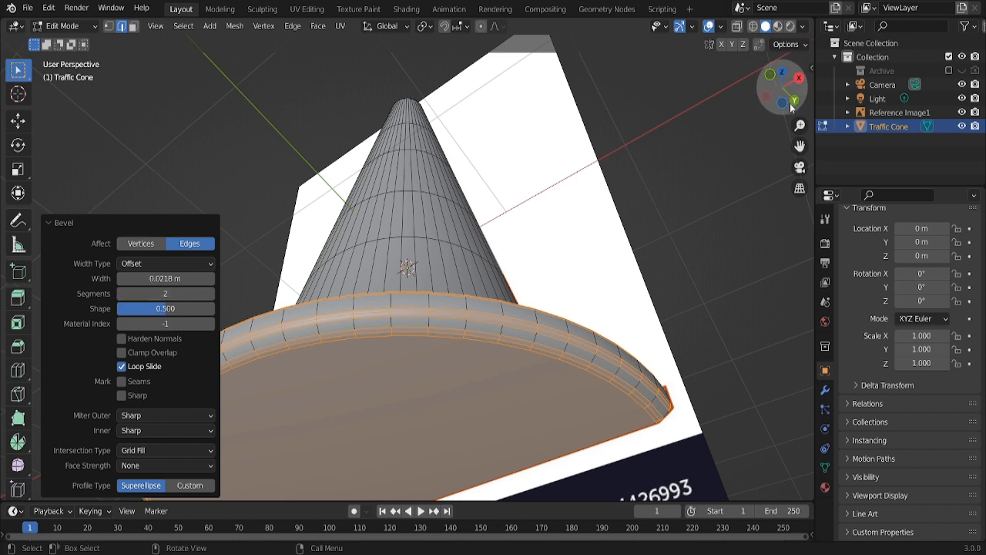
# Finish the two-segment rim bevel, leave Edit Mode, and expand the cone's Normals settings
pyautogui.press('Tab')
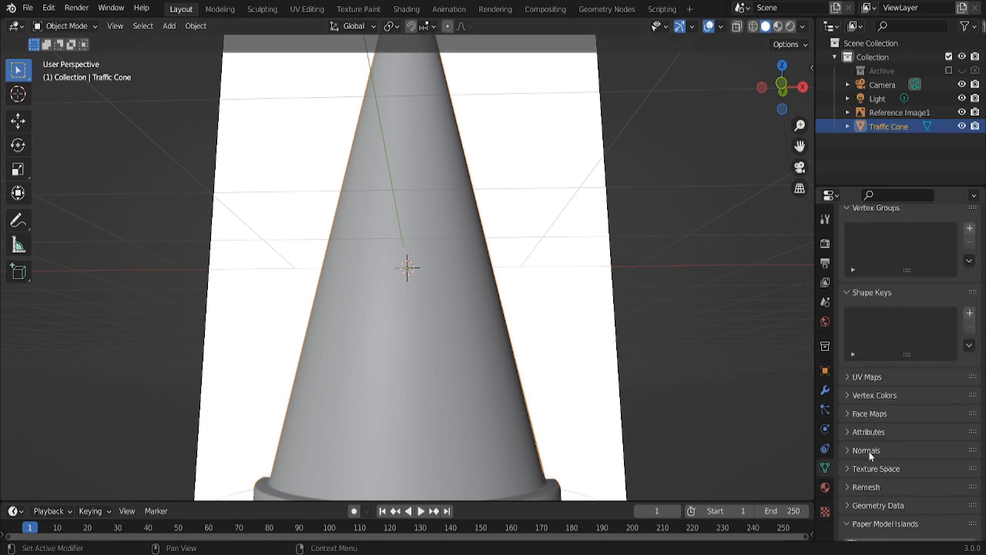
pyautogui.click(864, 450)
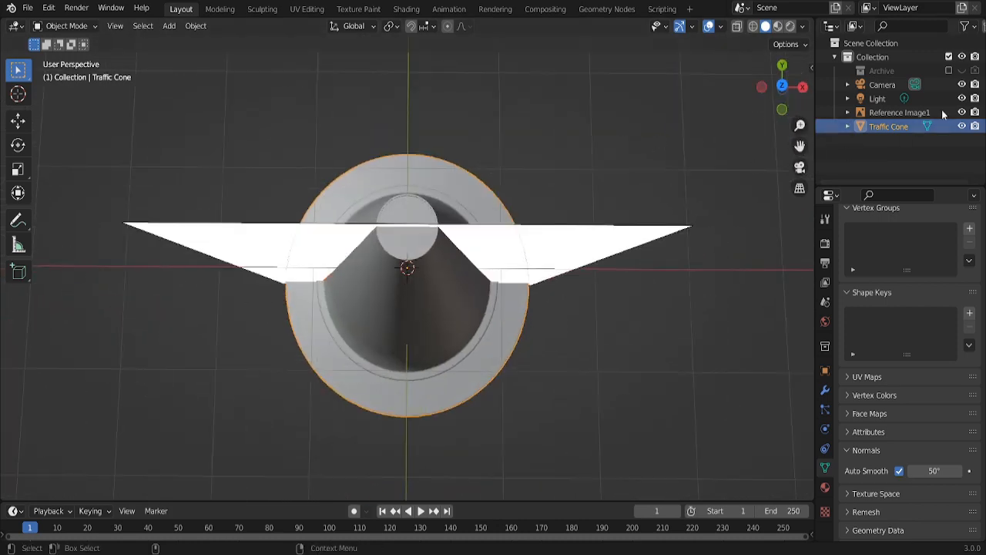
# Hide the reference image from the viewport, leaving the cone alone in the scene
pyautogui.click(962, 113)
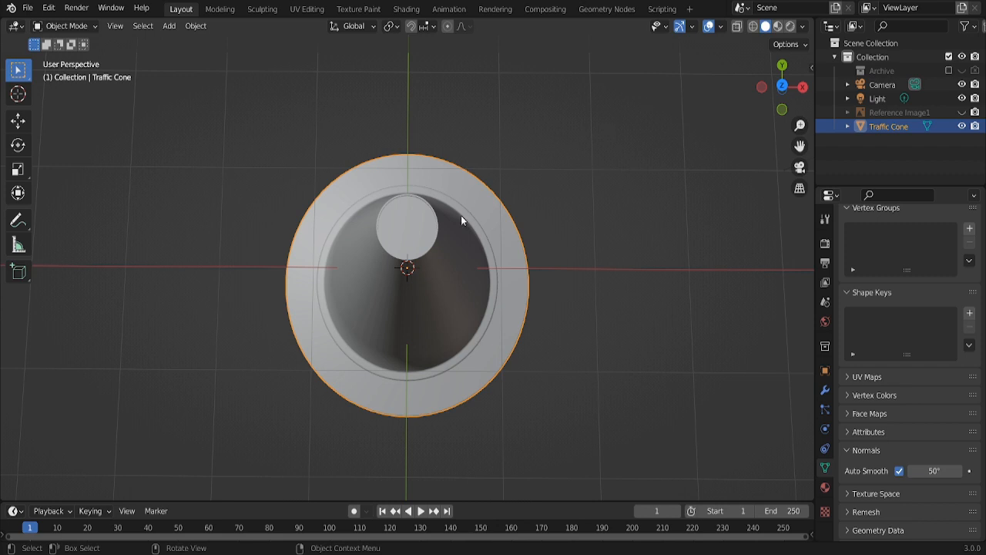
pyautogui.press('Tab')
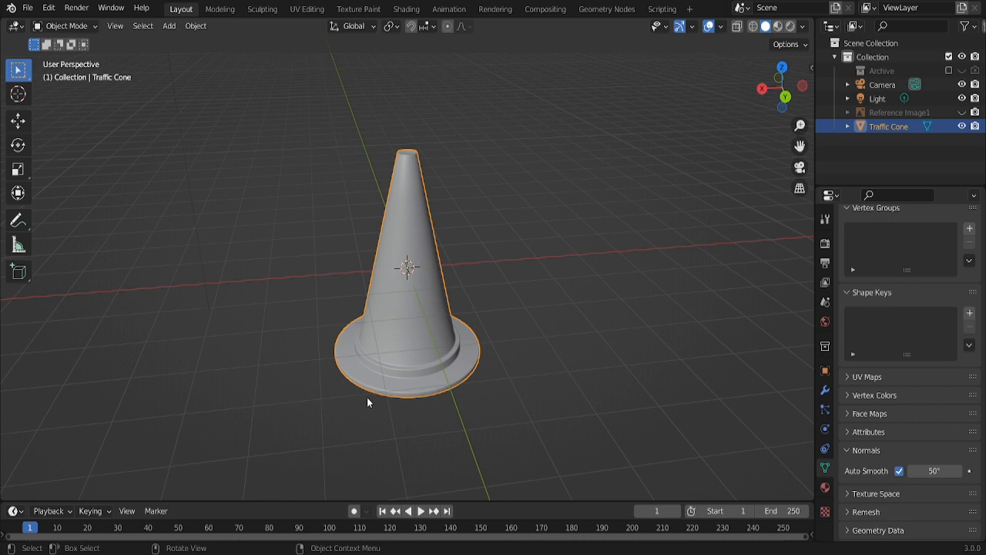
pyautogui.moveTo(509, 168)
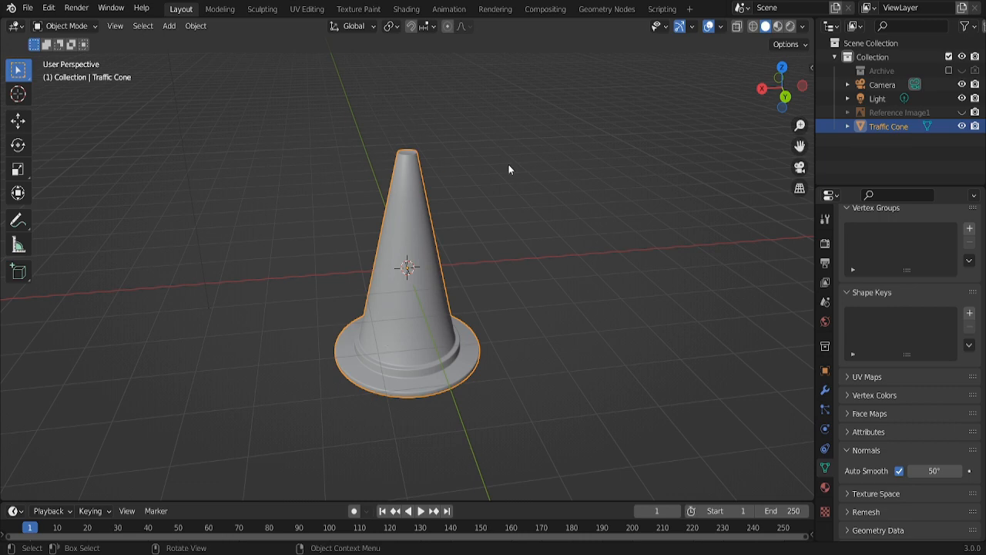
pyautogui.moveTo(394, 236)
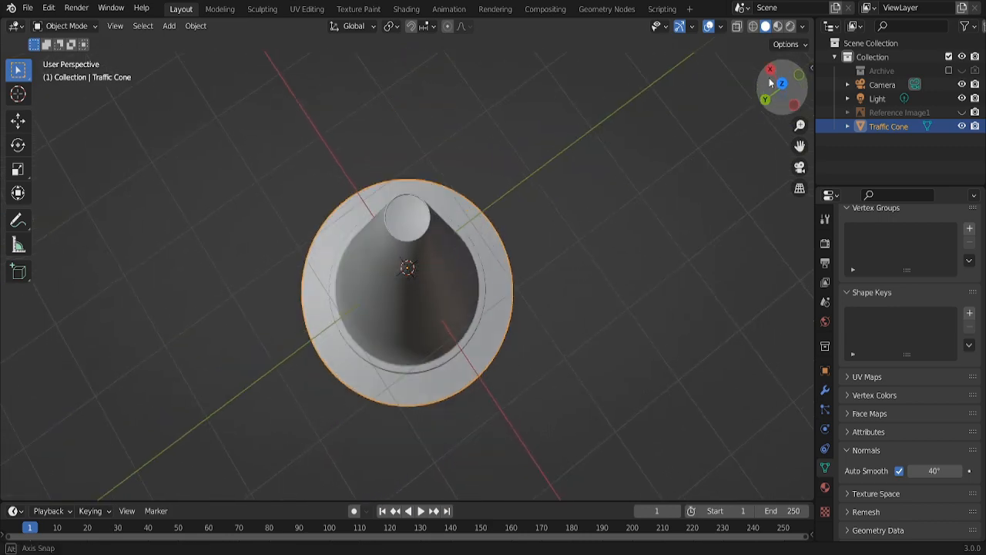
# Toggle between Object and Edit Mode, clearing the selection, to inspect the top cap and start capping the bottom
pyautogui.press('Tab')
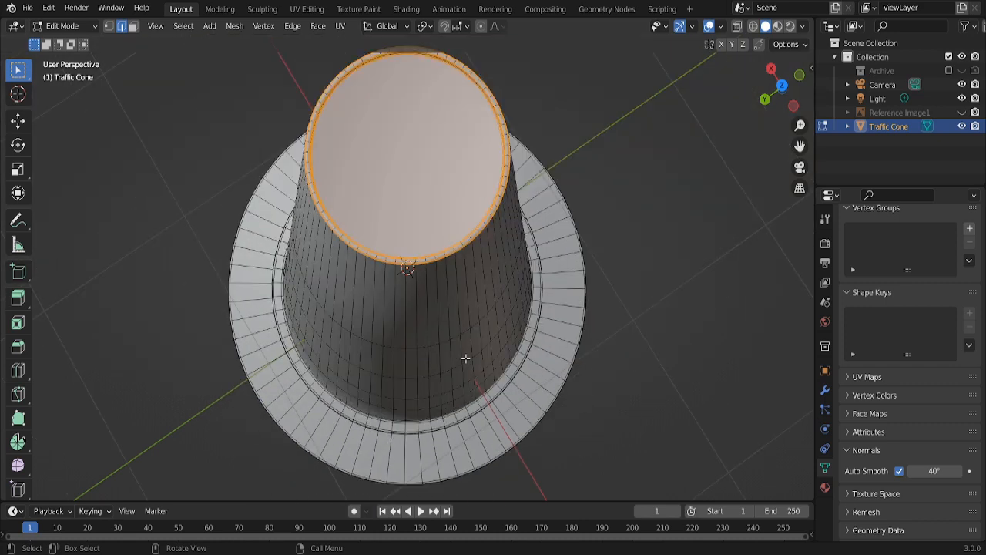
pyautogui.press('Tab')
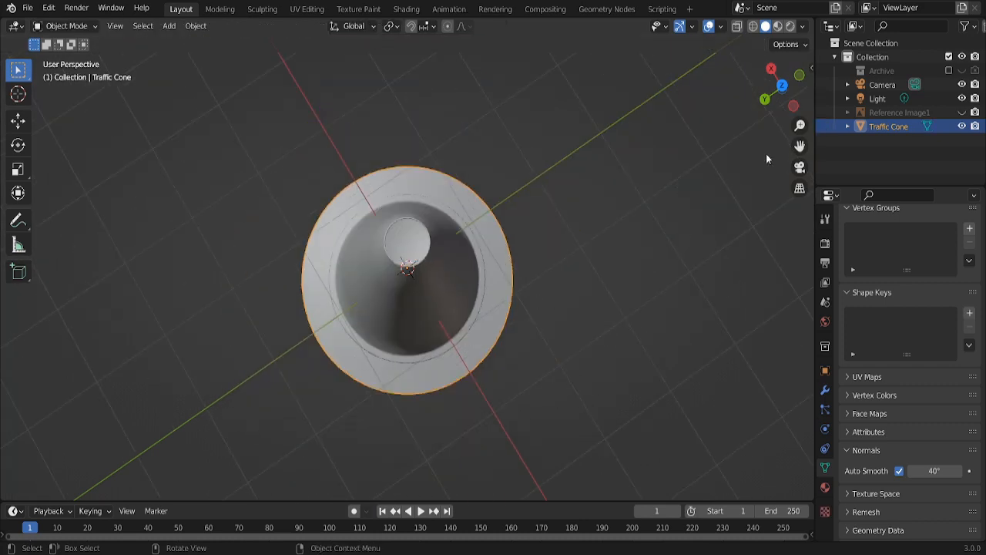
pyautogui.press('Tab')
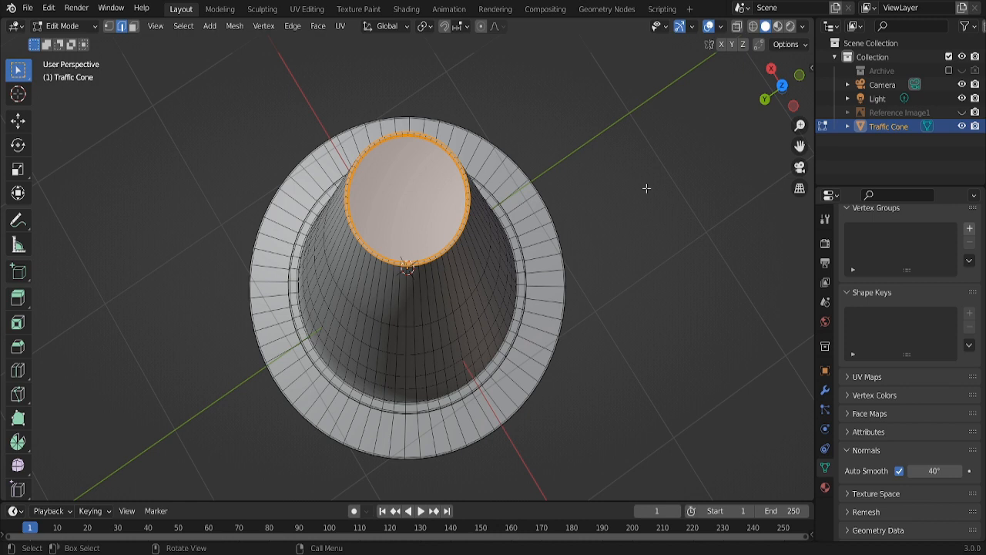
pyautogui.click(431, 201)
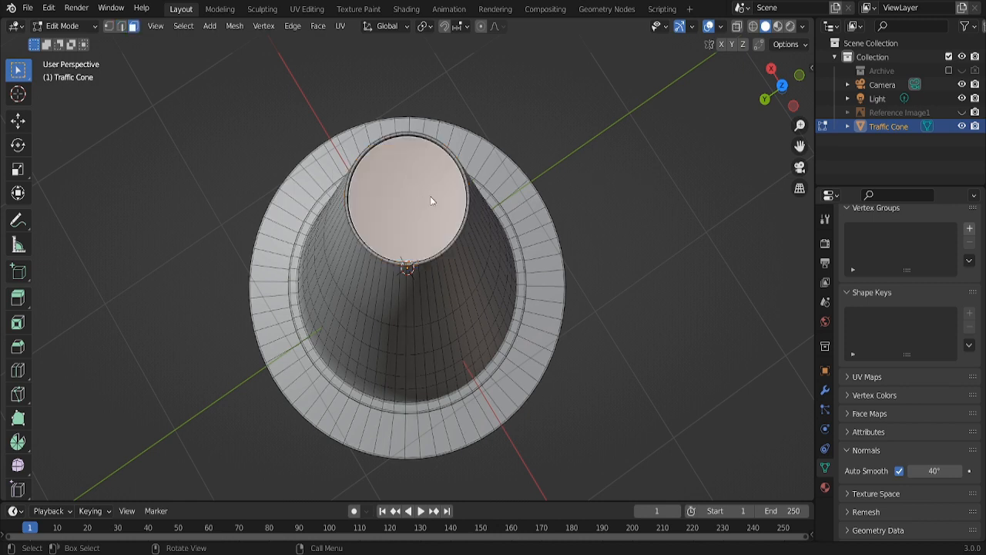
pyautogui.press('Tab')
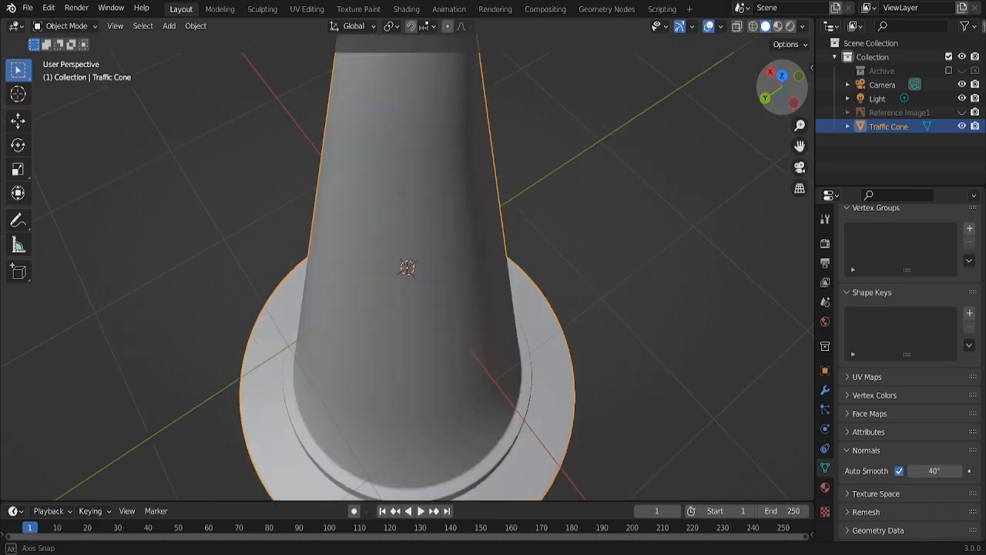
pyautogui.press('Tab')
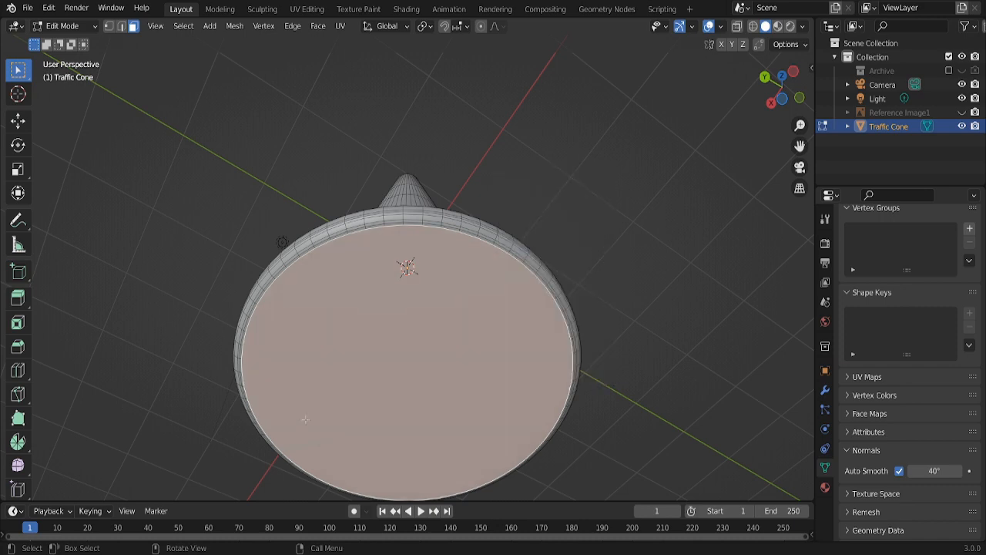
# Grid Fill the selected bottom edge loop into an all-quad cap via the Face menu
pyautogui.press('X')
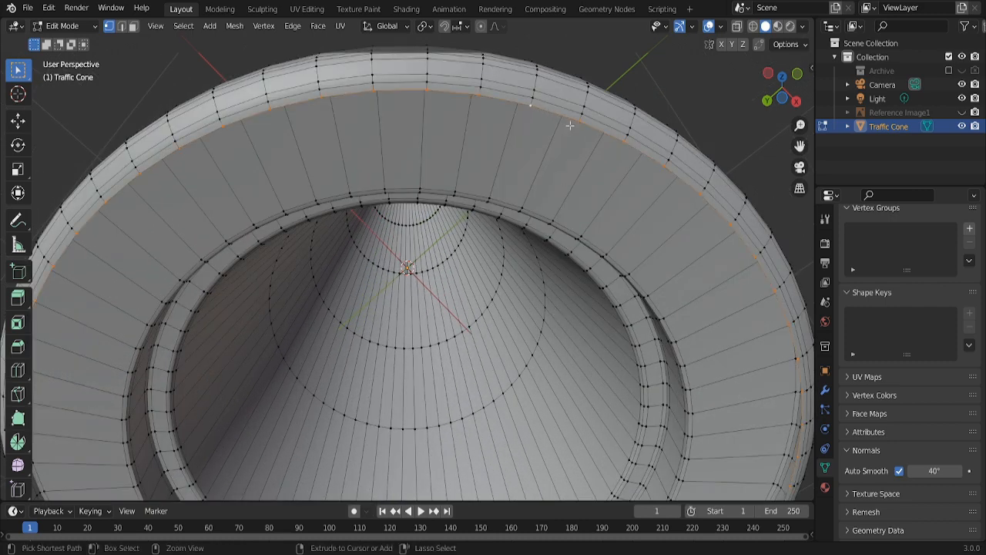
pyautogui.click(317, 25)
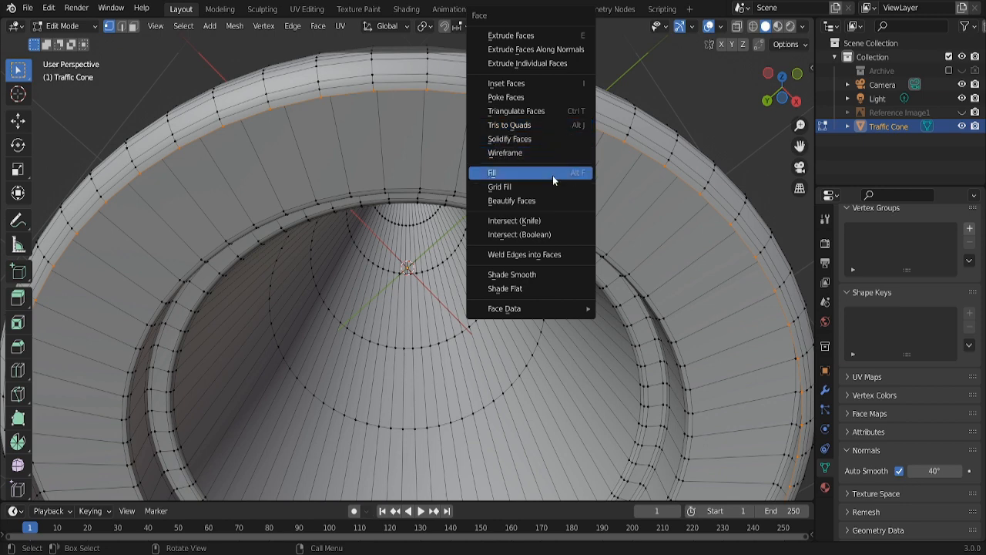
pyautogui.moveTo(499, 186)
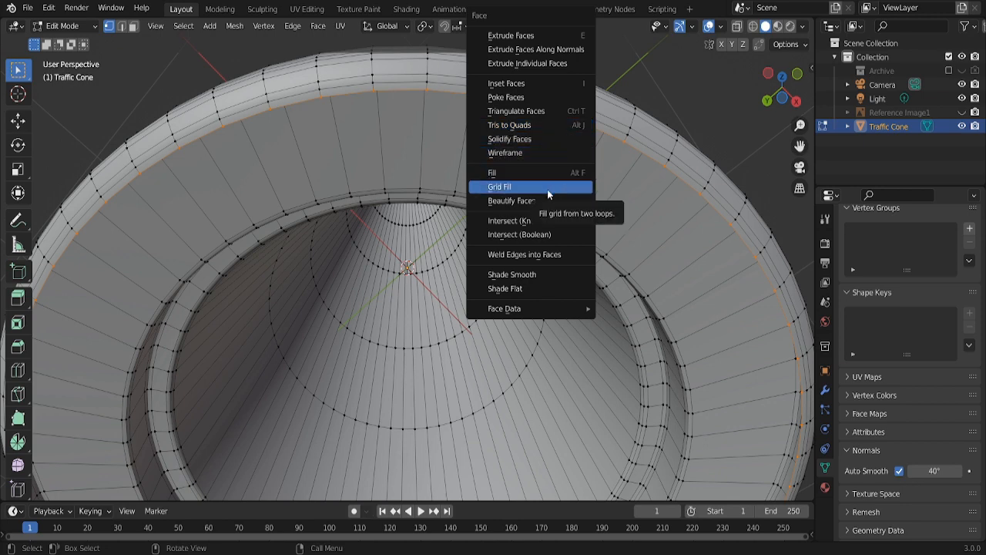
pyautogui.click(500, 186)
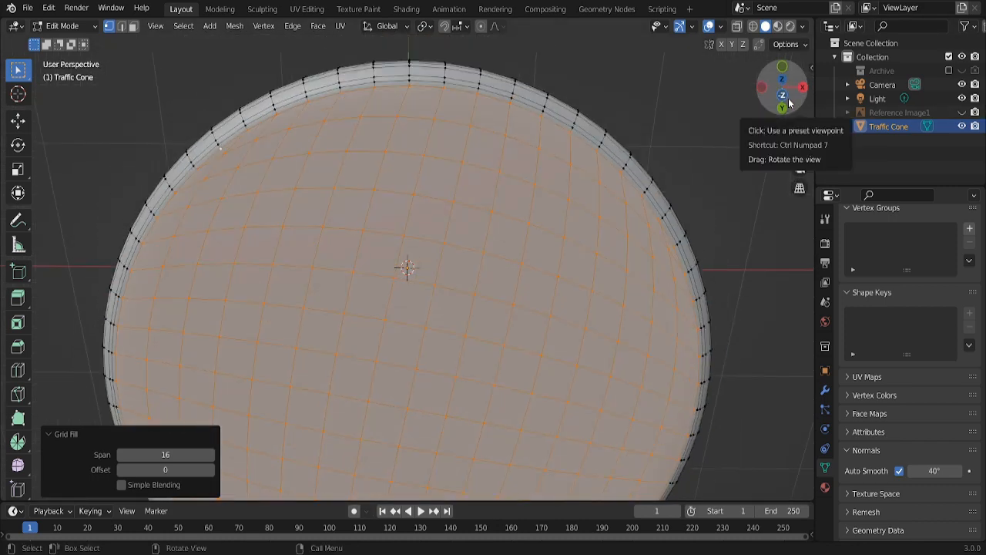
# View the cap from the bottom and raise the Grid Fill offset by two steps
pyautogui.click(783, 106)
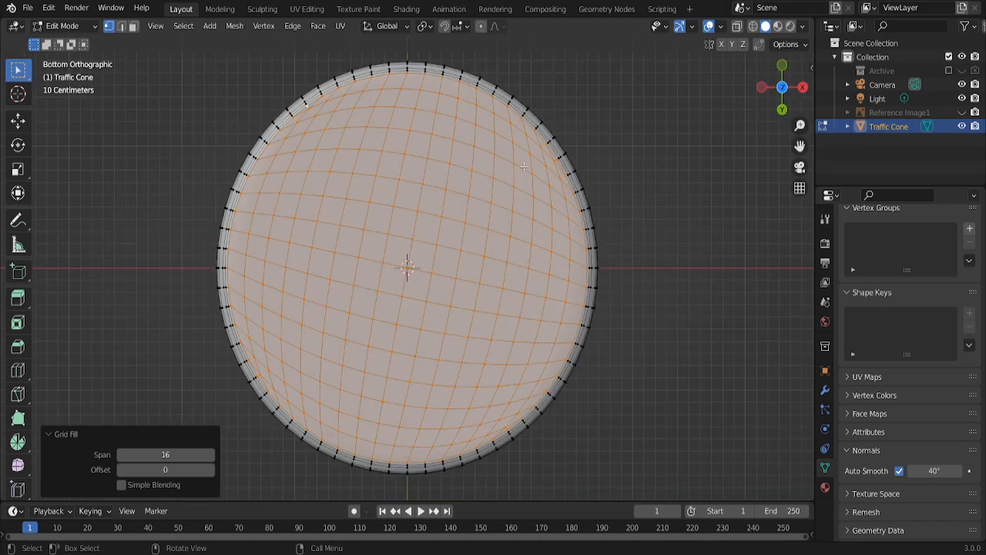
pyautogui.click(209, 468)
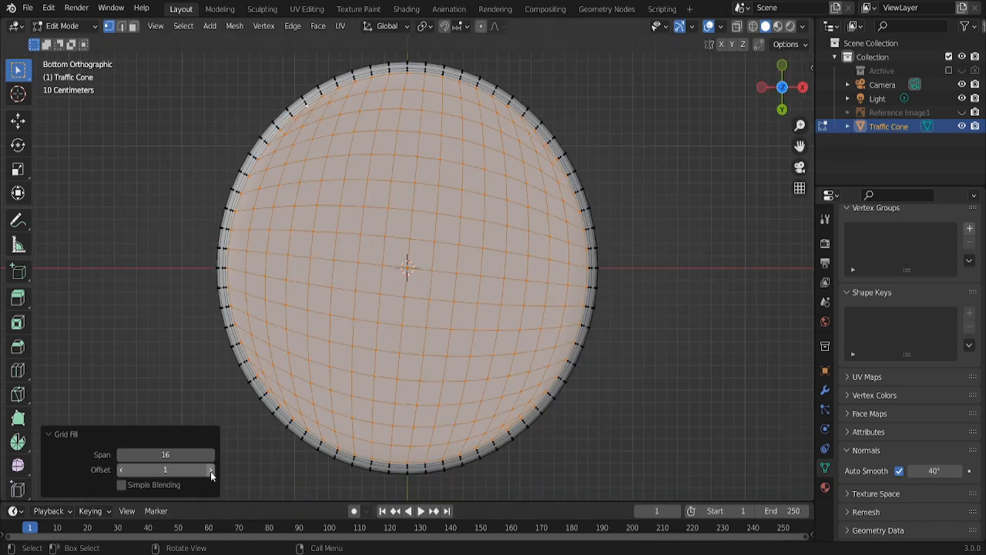
pyautogui.click(209, 469)
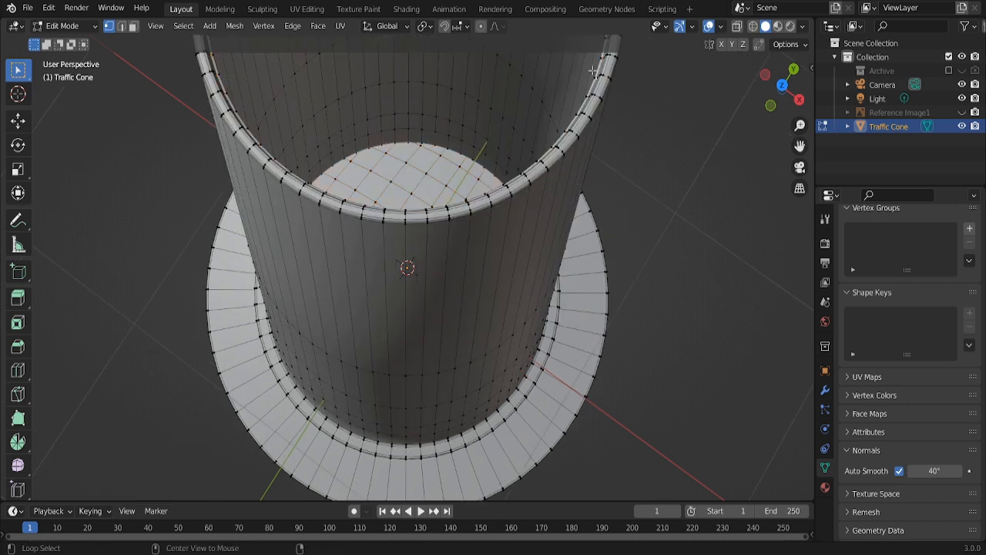
# Select the inner circular edge loop of the base and Grid Fill it with quads, adjusting the fill panel
pyautogui.click(594, 72)
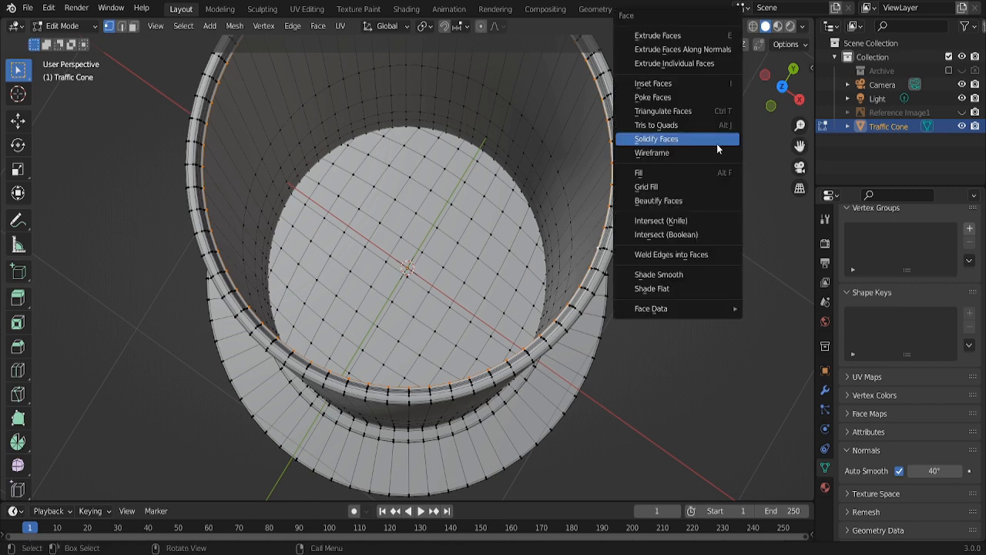
pyautogui.click(646, 185)
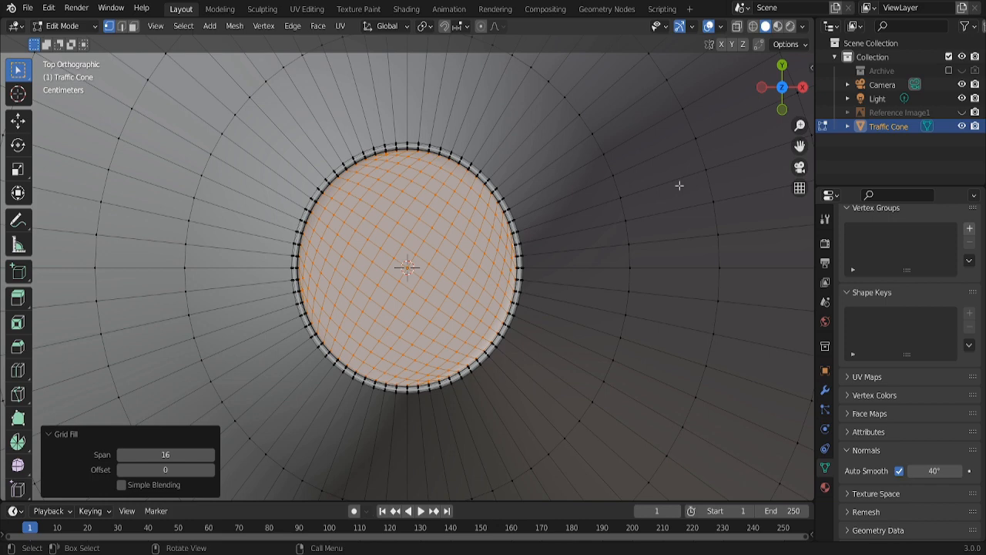
pyautogui.click(165, 468)
pyautogui.write('6')
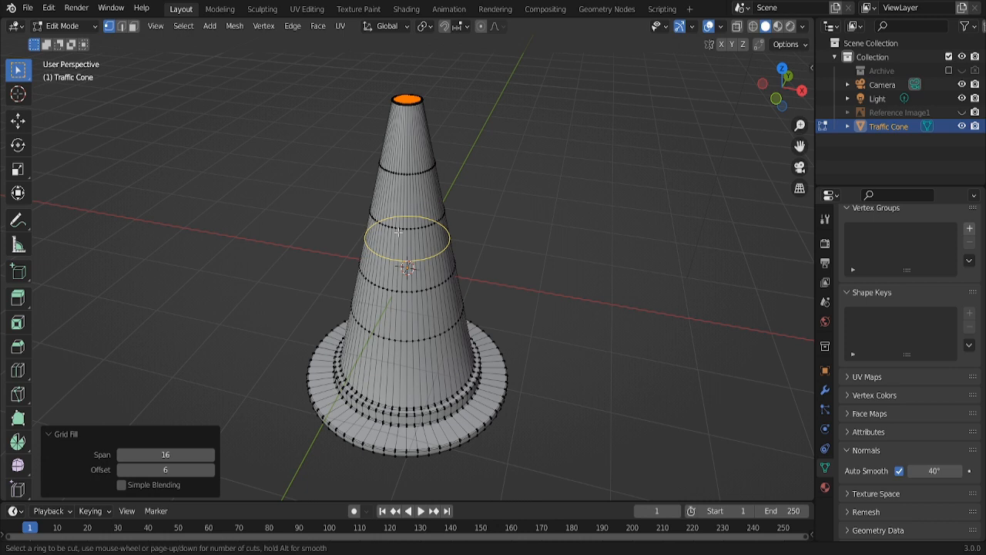
# Add a horizontal loop cut around the cone's height
pyautogui.click(406, 244)
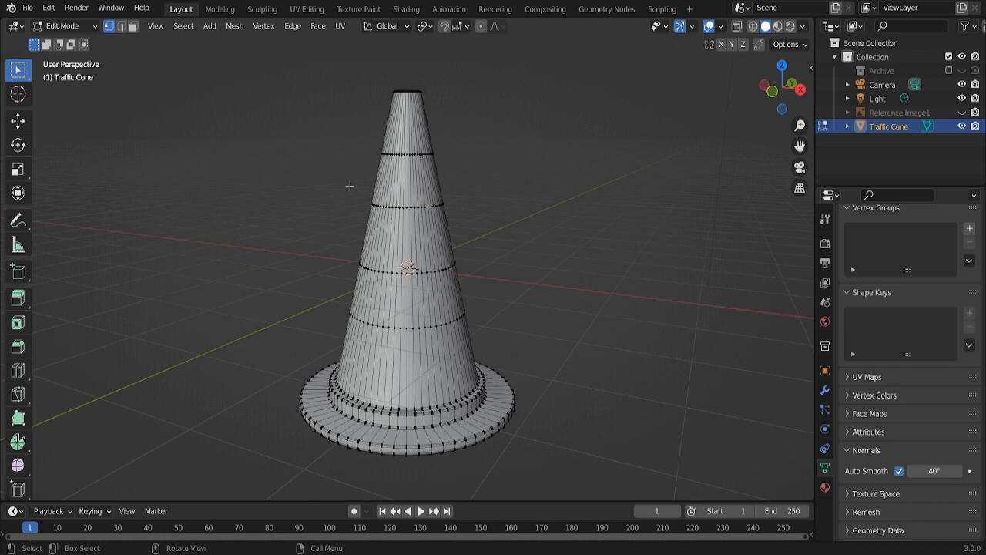
pyautogui.moveTo(426, 144)
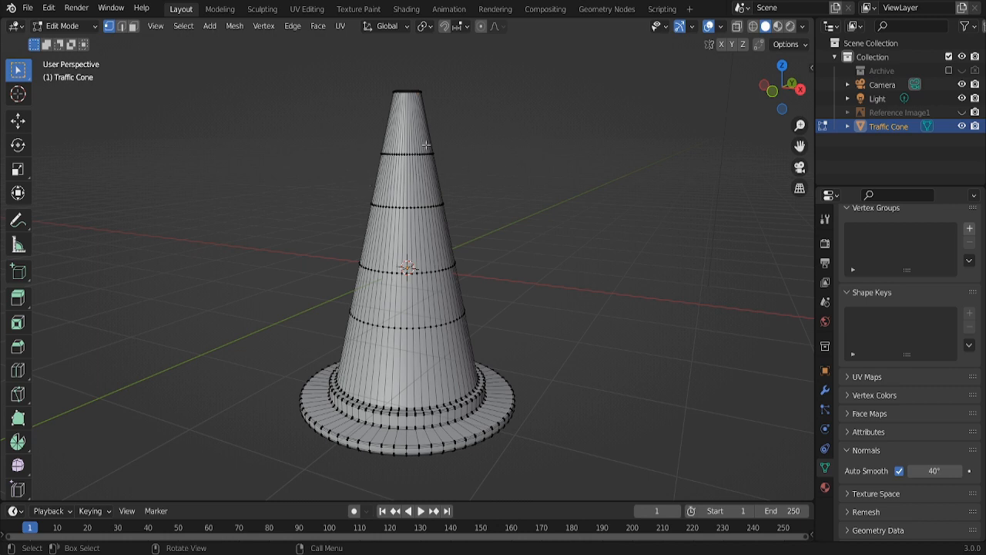
pyautogui.moveTo(561, 197)
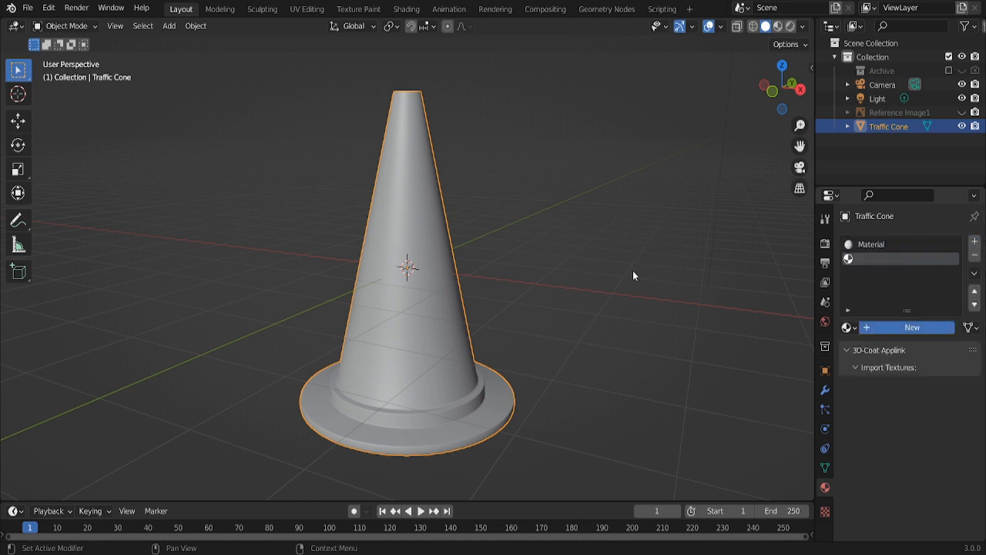
# Create Material.001 in the second slot and select the two stripe bands of faces for it in Edit Mode
pyautogui.click(906, 326)
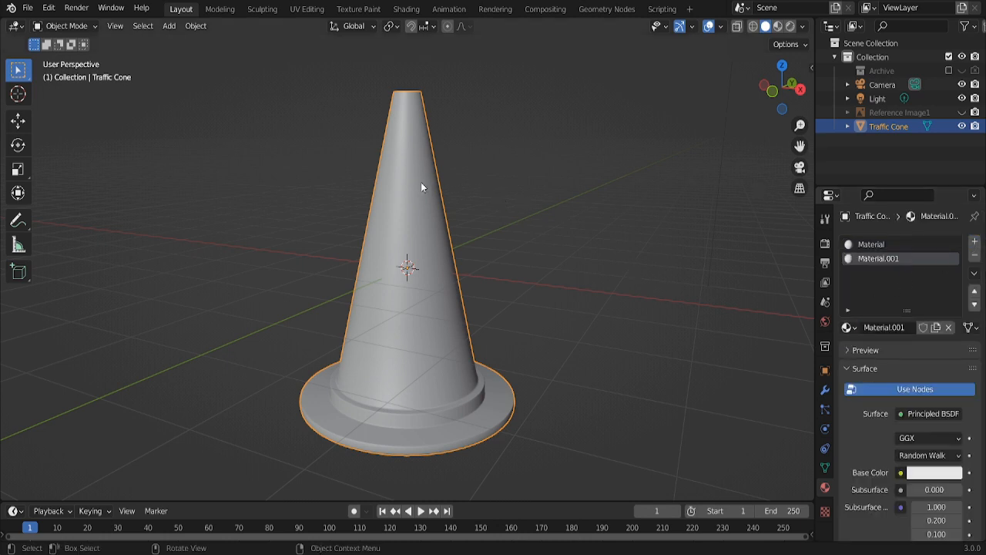
pyautogui.press('Tab')
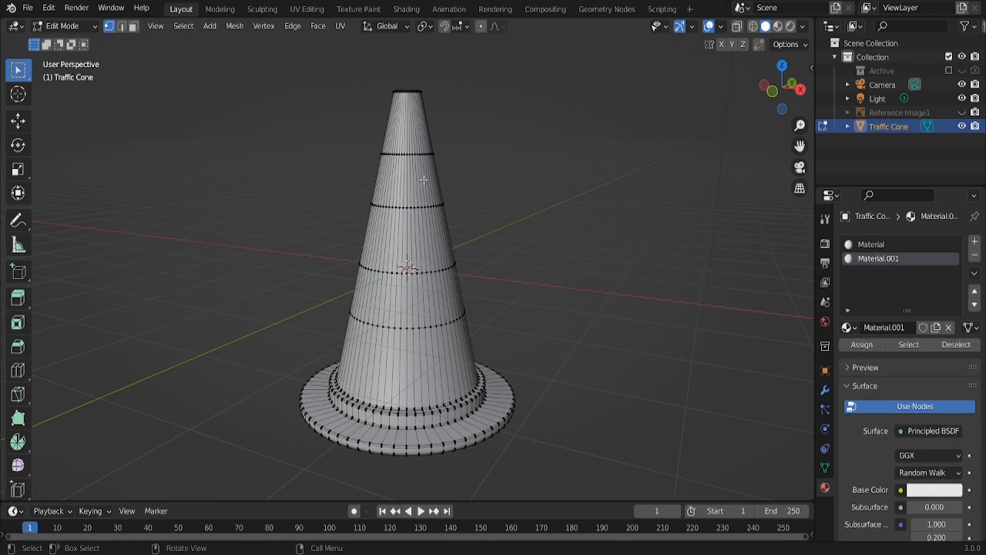
pyautogui.click(420, 182)
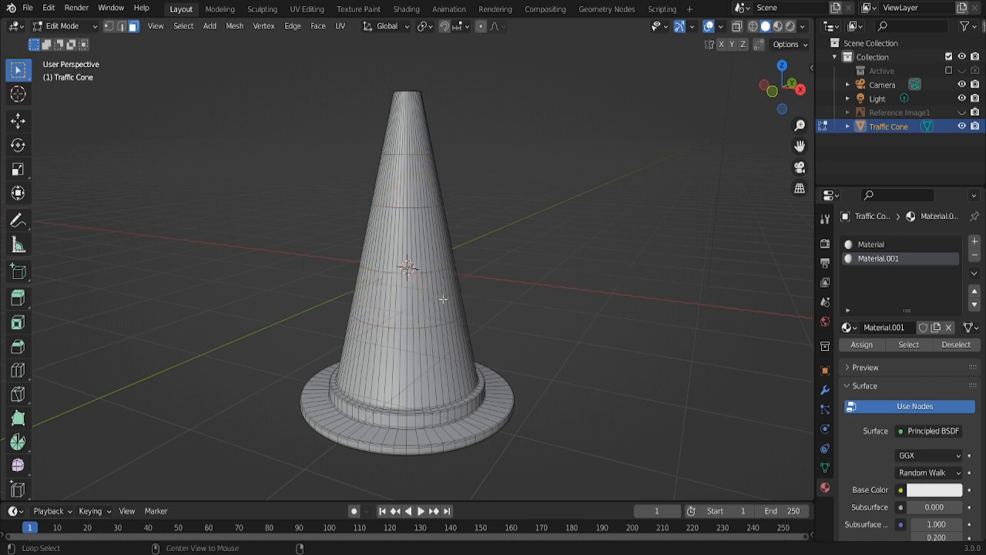
pyautogui.click(447, 294)
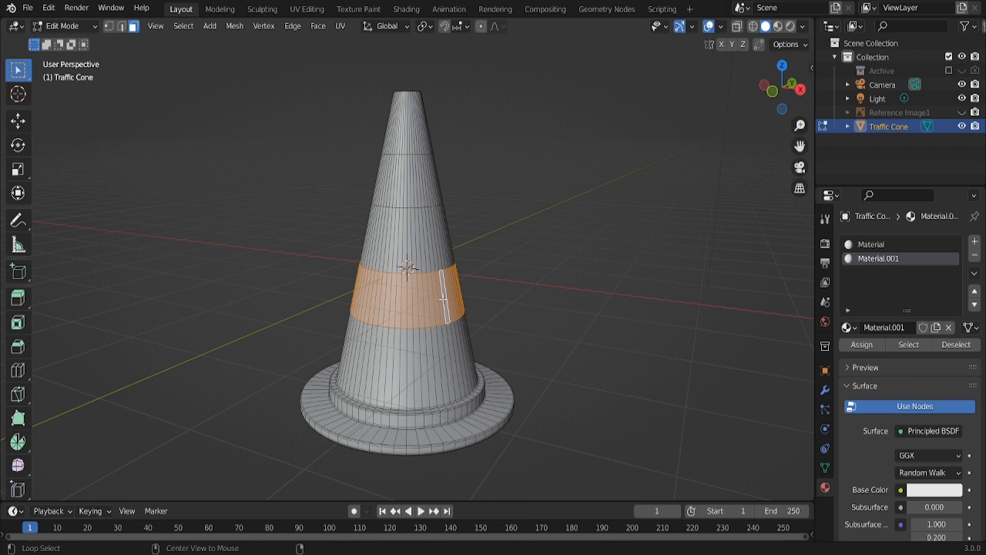
pyautogui.moveTo(422, 194)
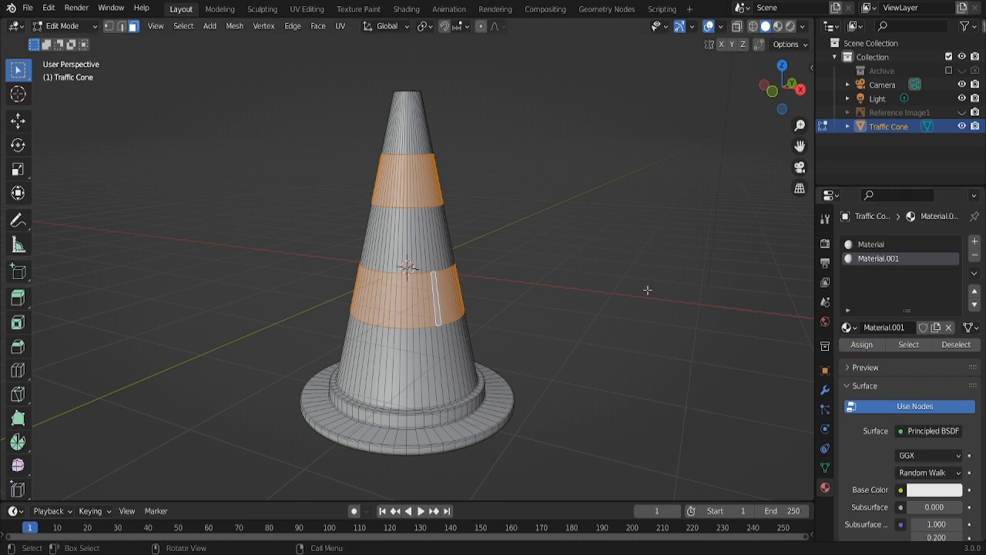
pyautogui.press('Tab')
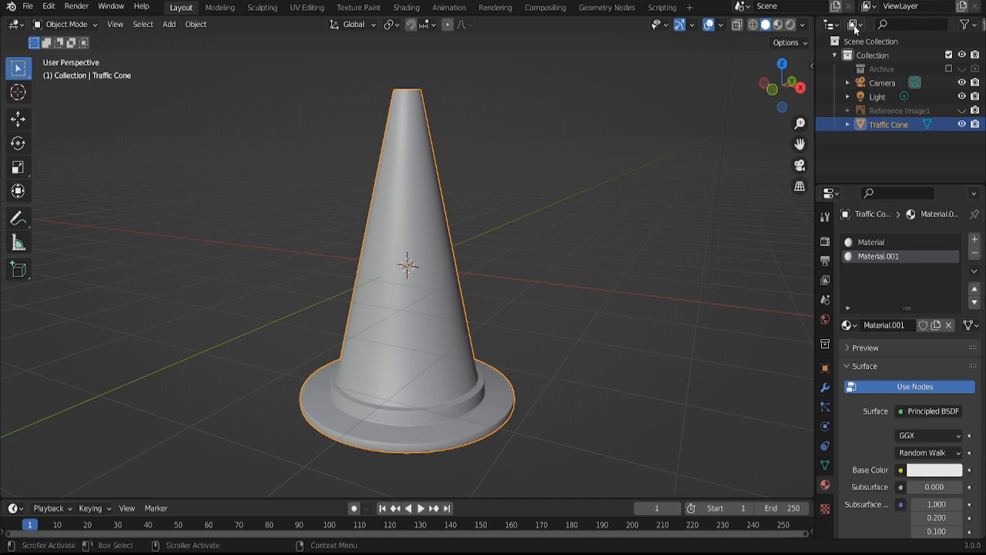
# Switch the Outliner to Blender File display and copy-paste a material data-block from the Materials list
pyautogui.click(832, 25)
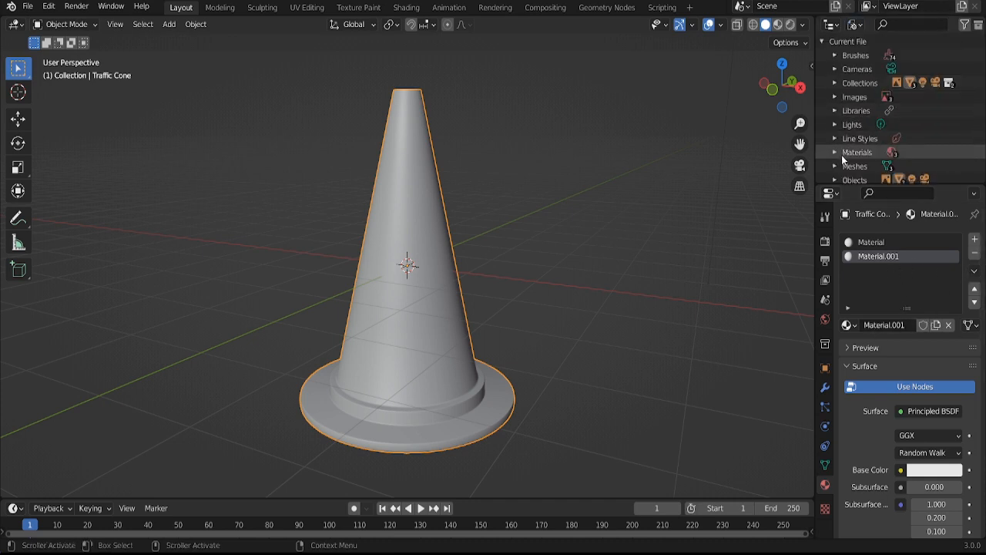
pyautogui.click(835, 152)
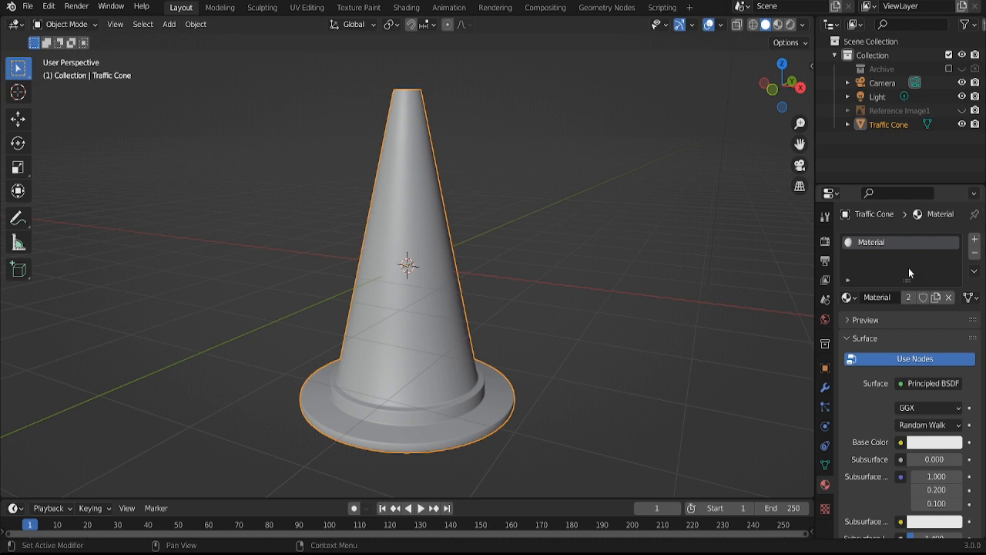
pyautogui.moveTo(901, 245)
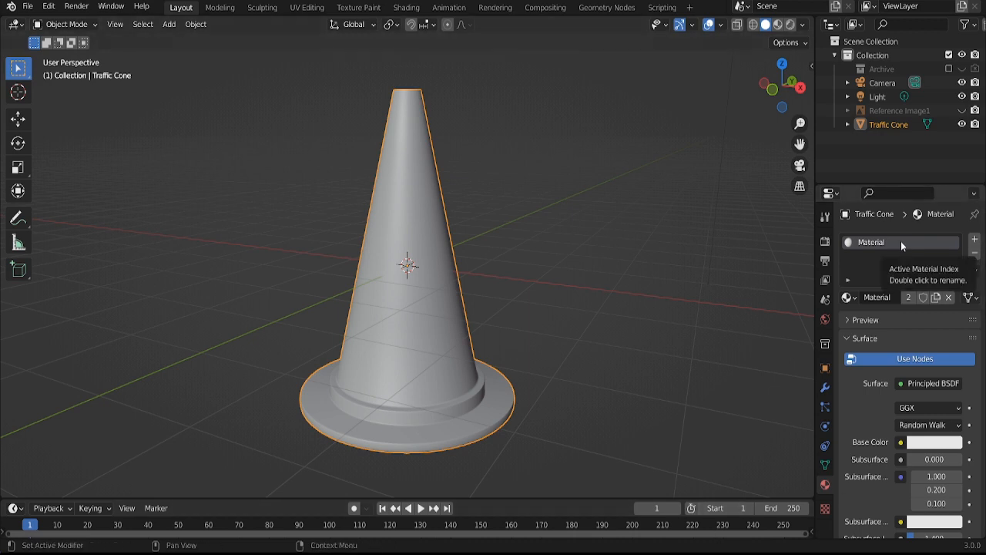
pyautogui.rightClick(900, 242)
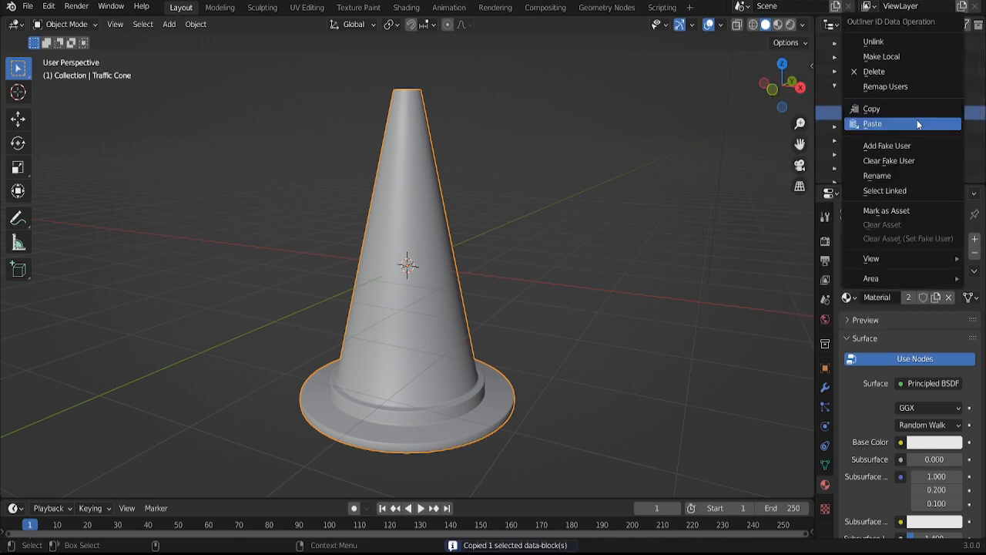
pyautogui.click(872, 123)
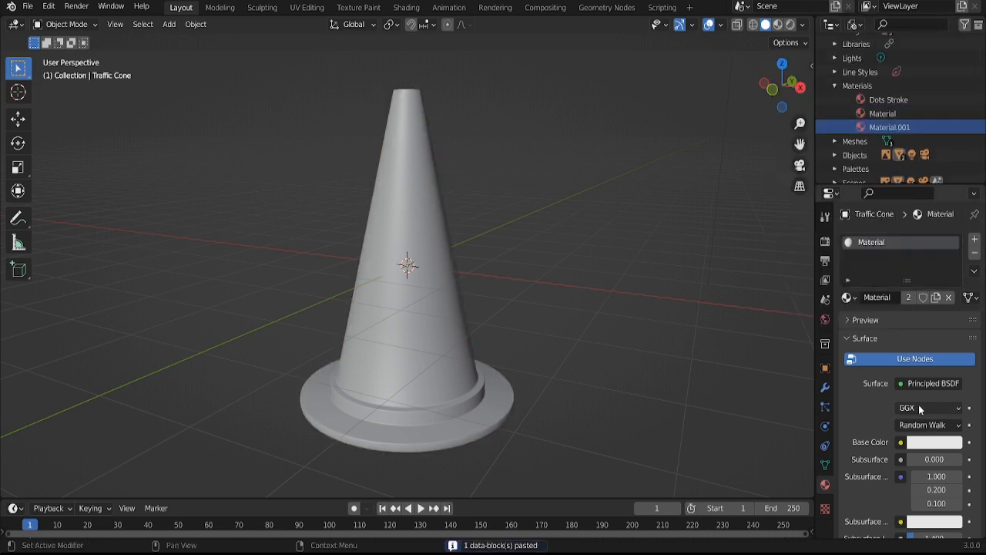